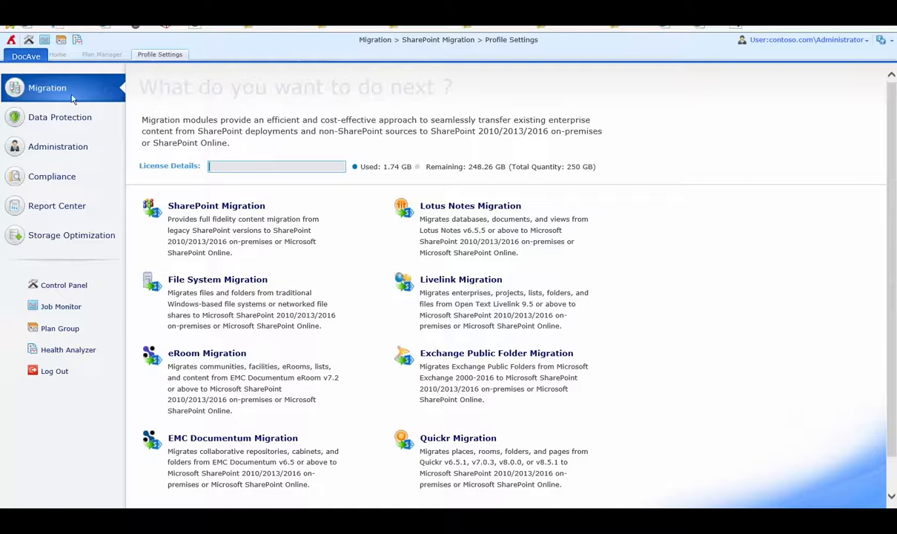
pyautogui.moveTo(322, 207)
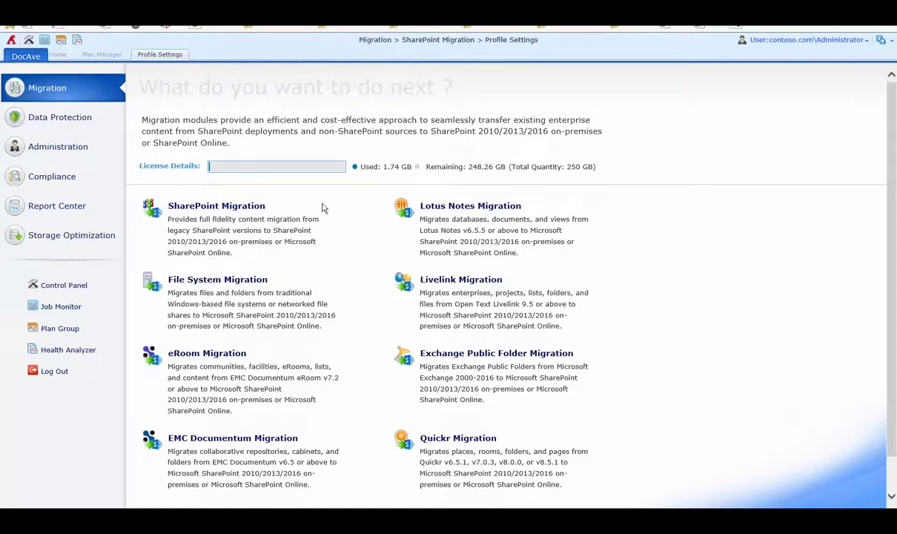
pyautogui.moveTo(328, 203)
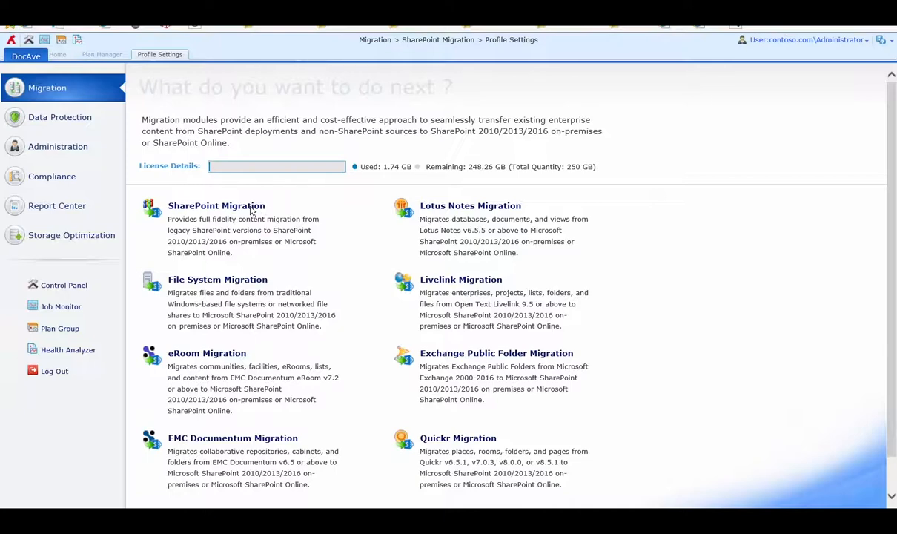
# Step: Open the SharePoint Migration module from the Migration landing page
pyautogui.click(216, 206)
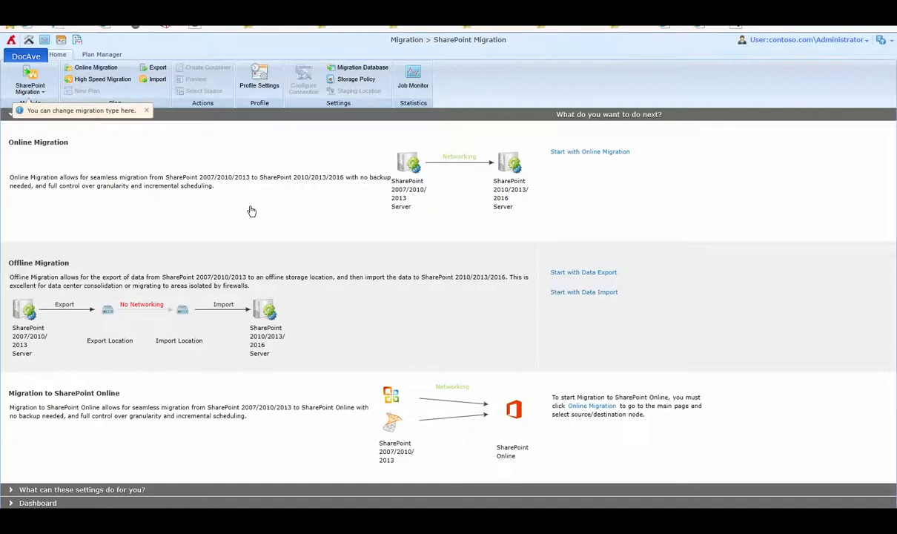
pyautogui.moveTo(317, 212)
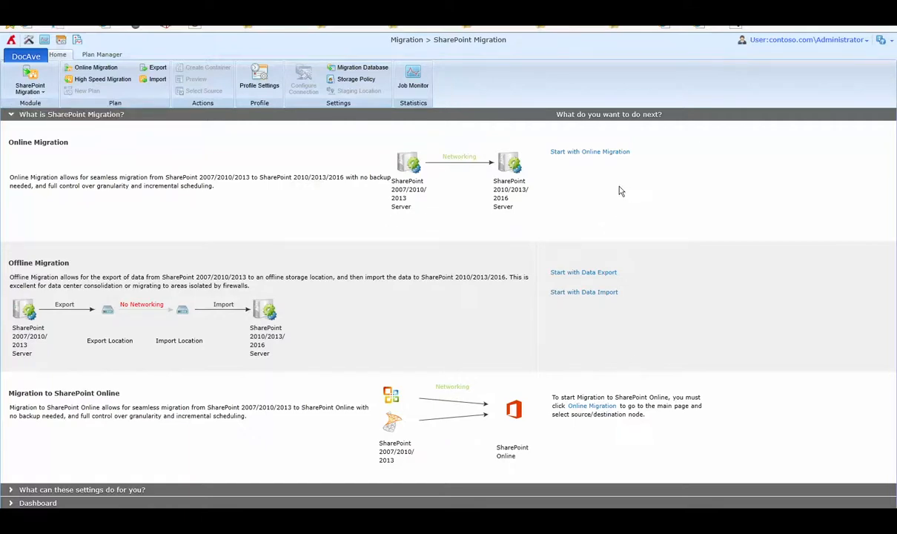
pyautogui.moveTo(596, 174)
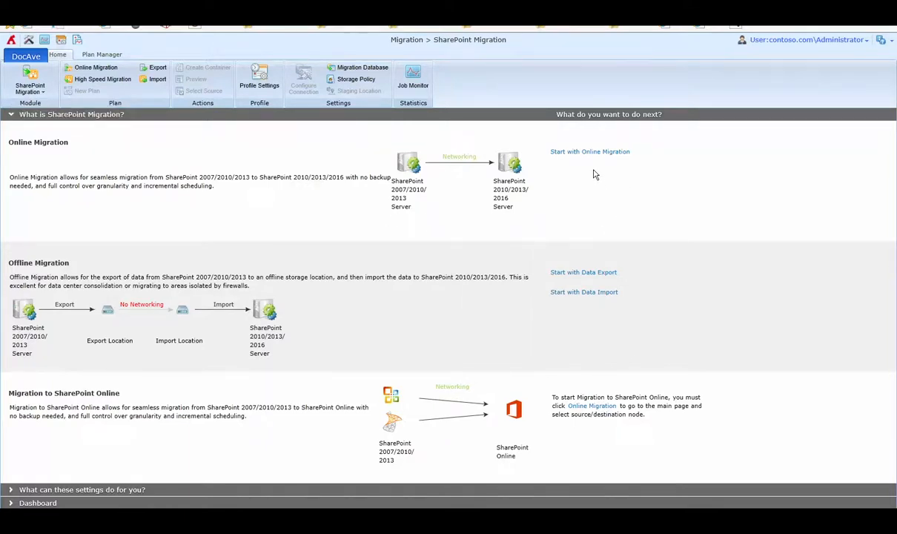
pyautogui.moveTo(597, 158)
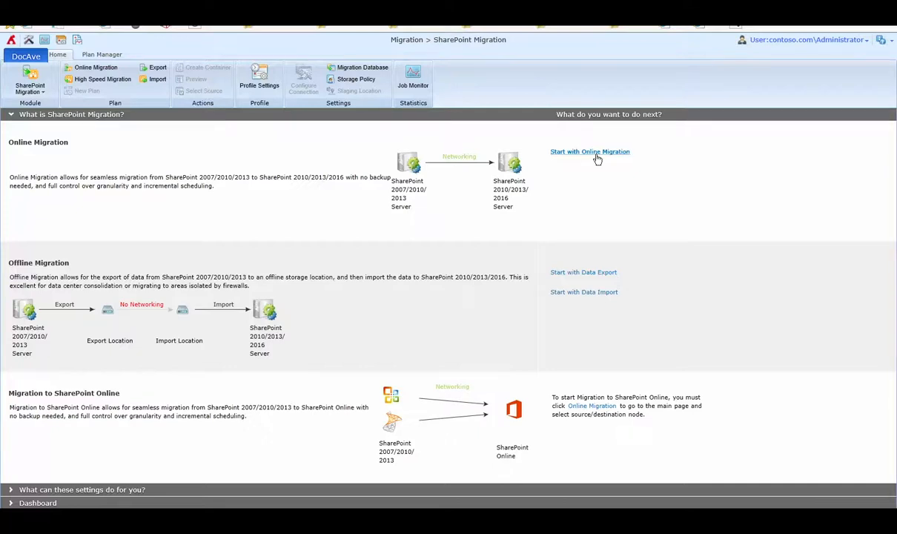
# Step: Start an Online Migration plan to show the Source and Destination farm panes
pyautogui.click(589, 151)
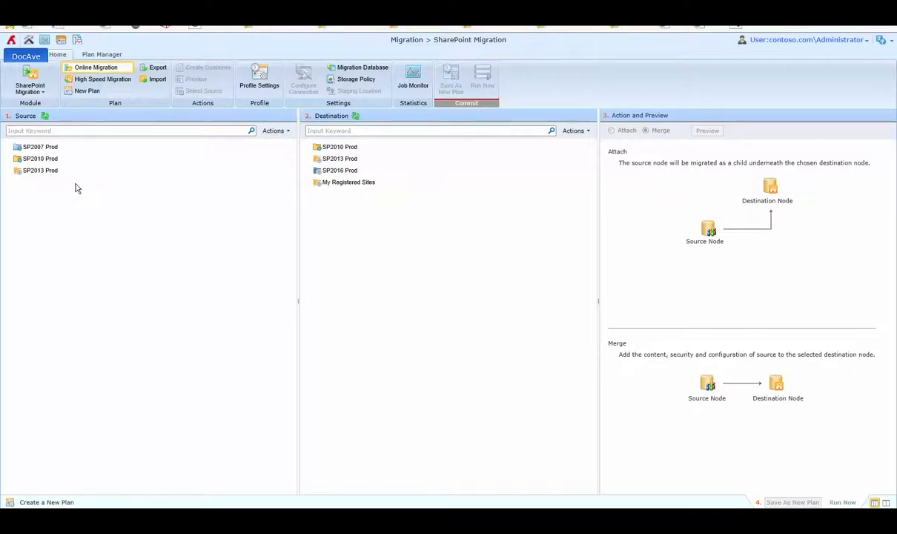
pyautogui.moveTo(394, 204)
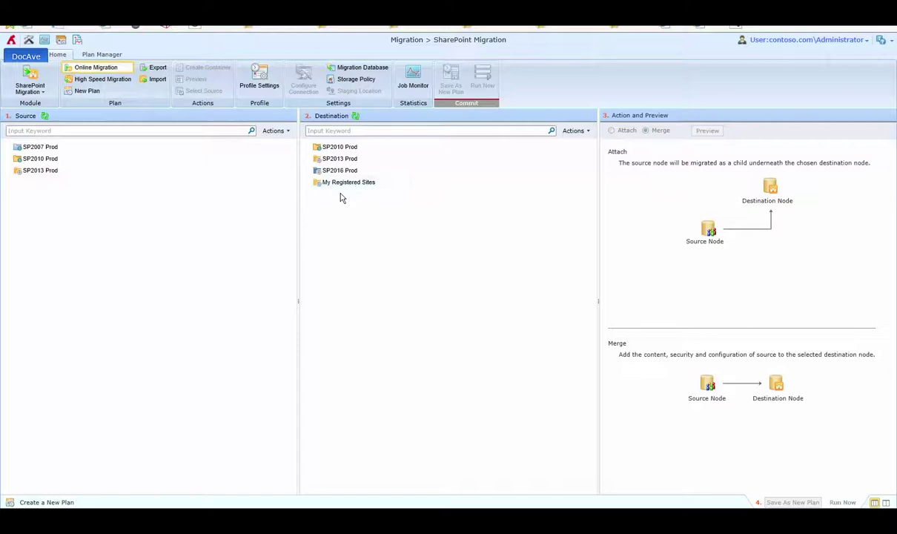
pyautogui.moveTo(393, 229)
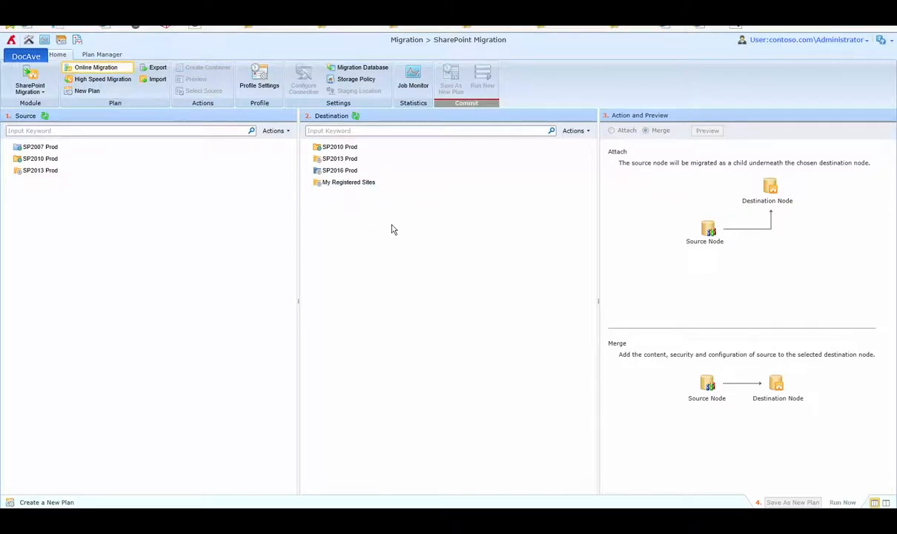
pyautogui.moveTo(231, 206)
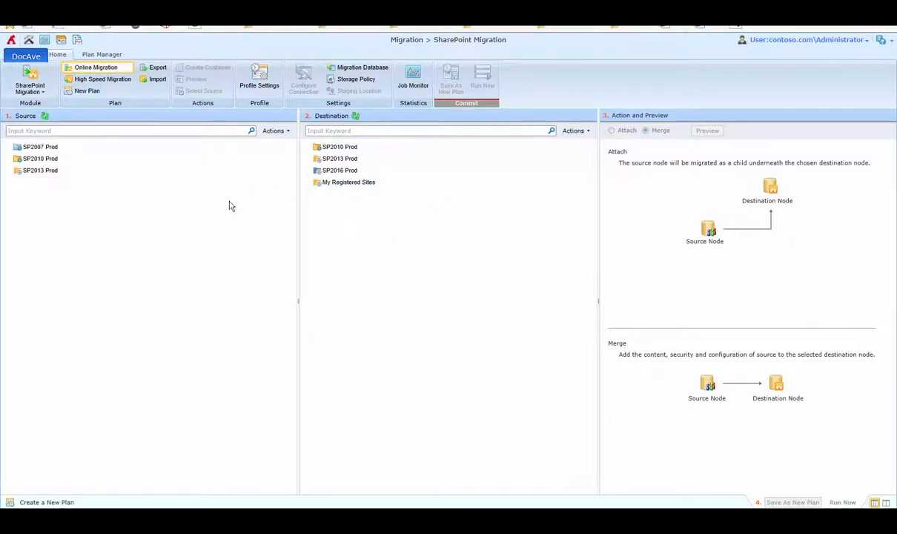
pyautogui.moveTo(128, 172)
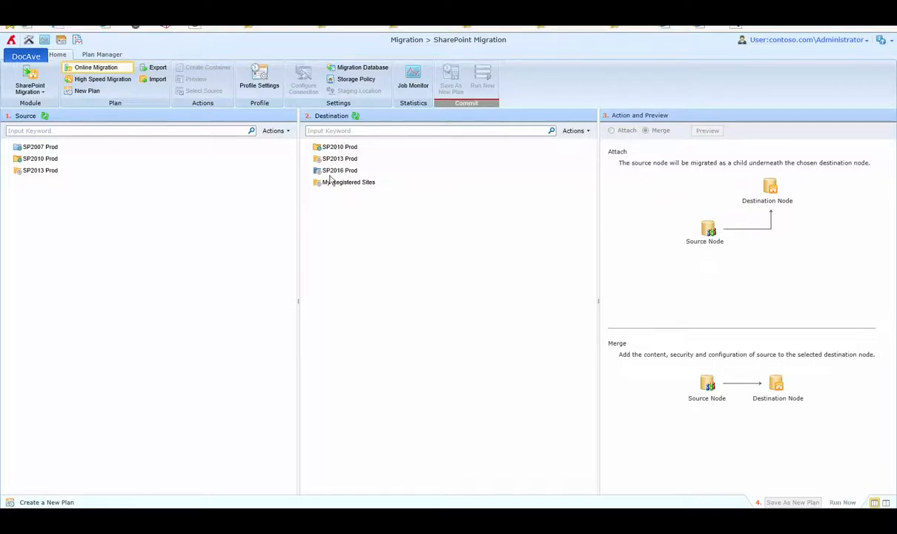
pyautogui.moveTo(352, 203)
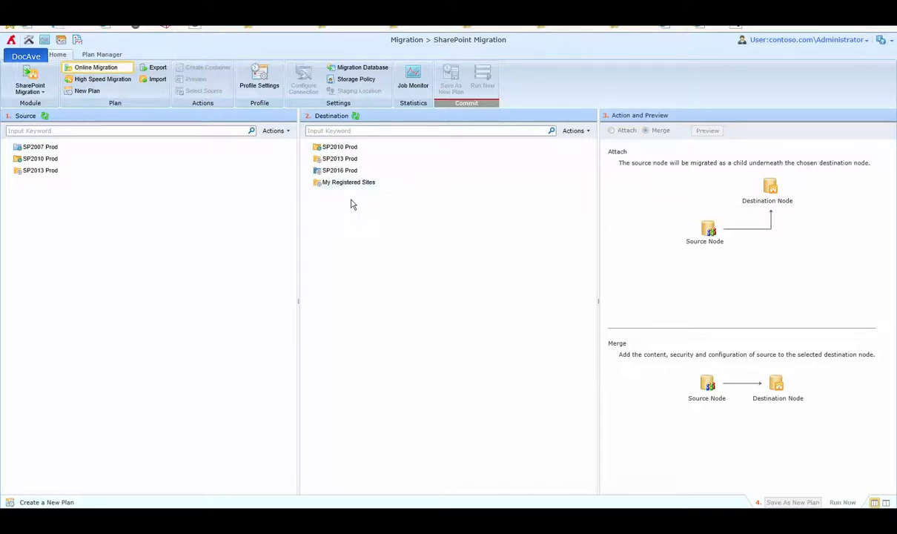
pyautogui.moveTo(336, 197)
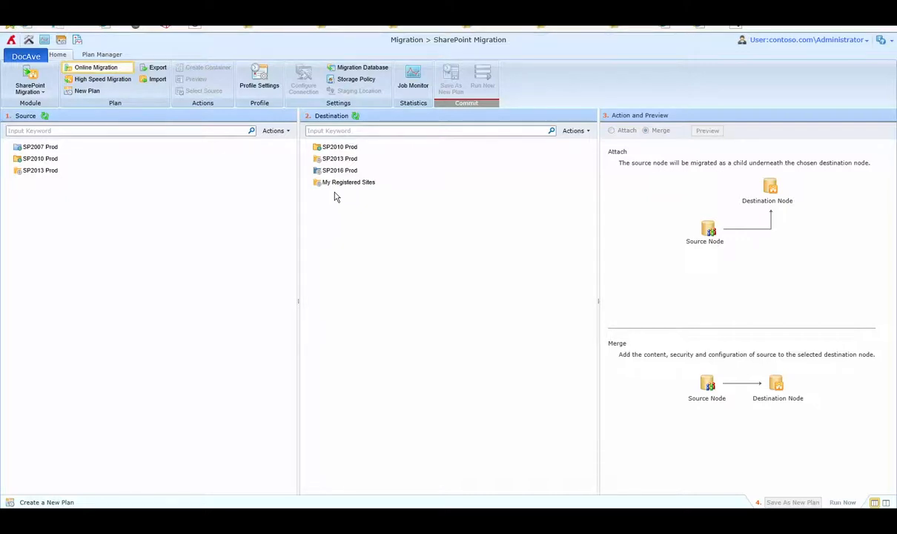
pyautogui.moveTo(229, 198)
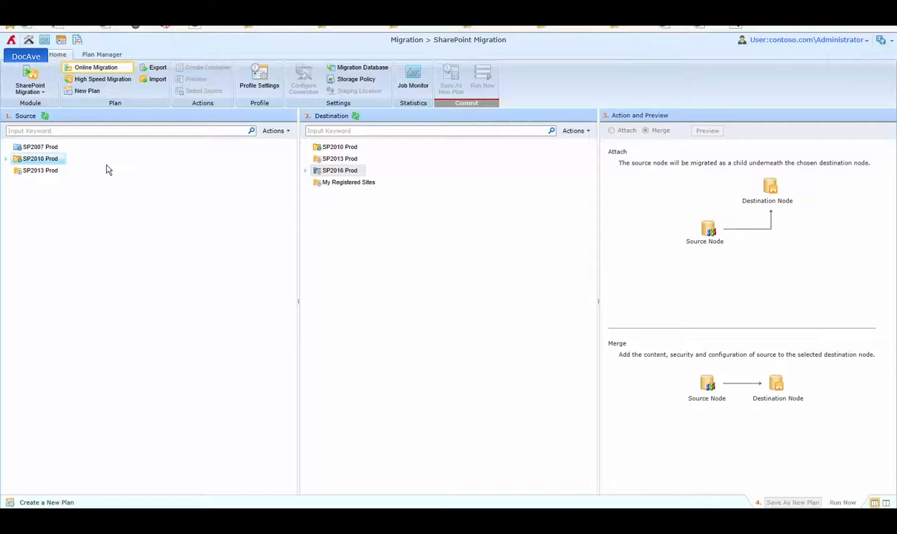
# Step: Expand SP2010 Prod and tick /sites/accounting, with Security and Property, as source
pyautogui.click(9, 158)
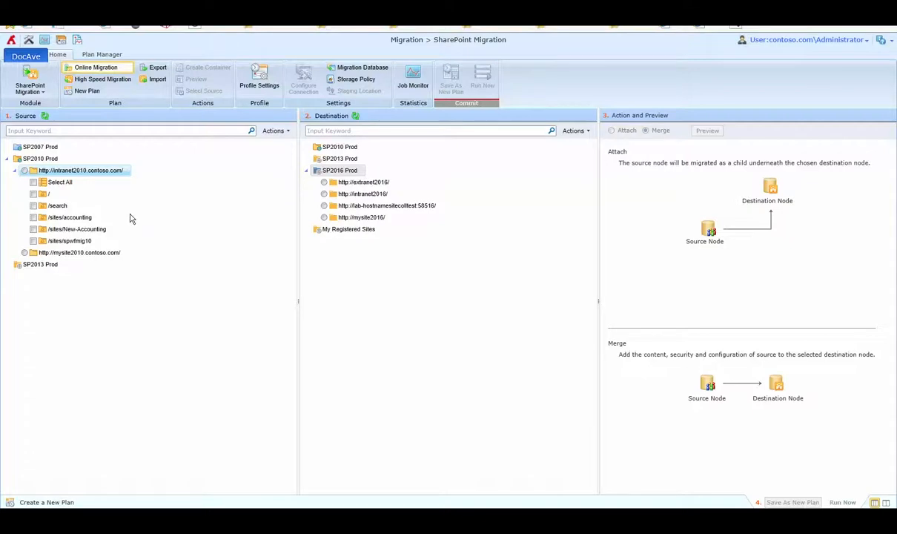
pyautogui.moveTo(184, 211)
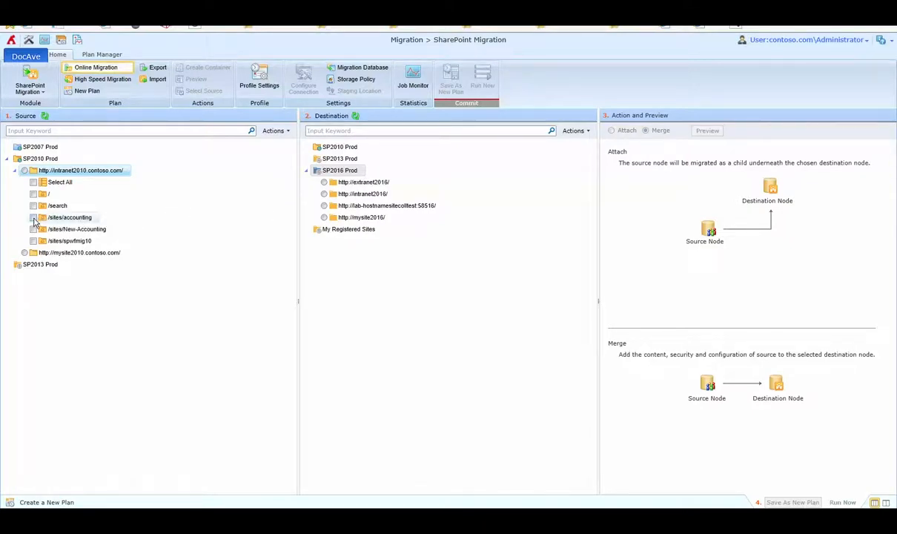
pyautogui.click(33, 218)
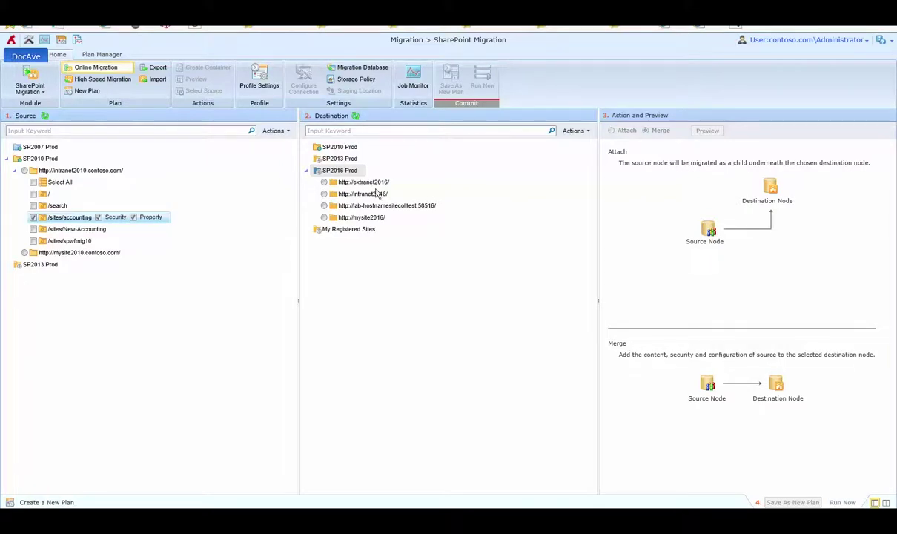
pyautogui.moveTo(353, 204)
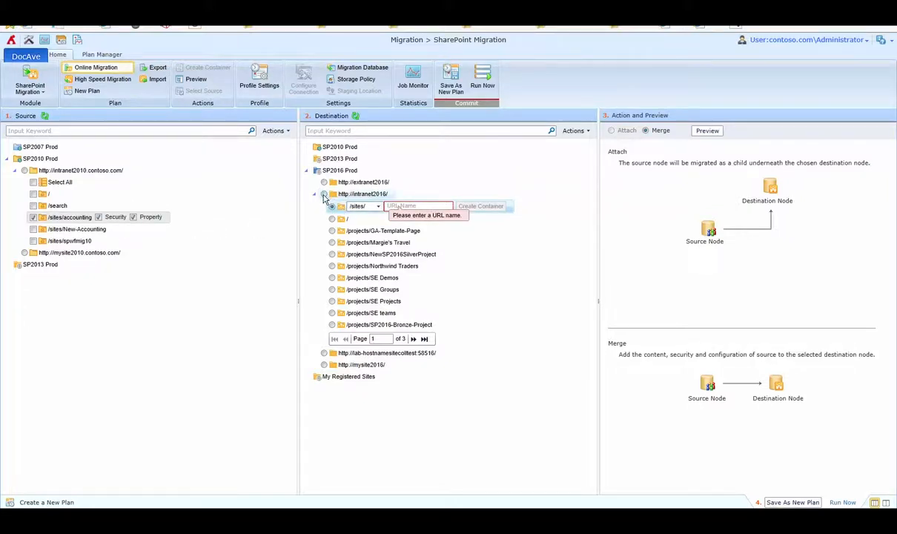
pyautogui.click(324, 193)
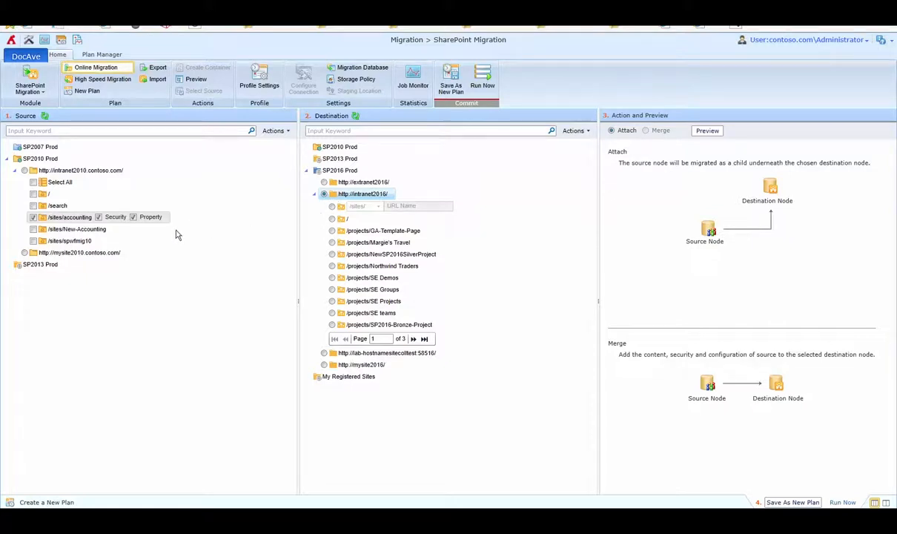
pyautogui.moveTo(84, 208)
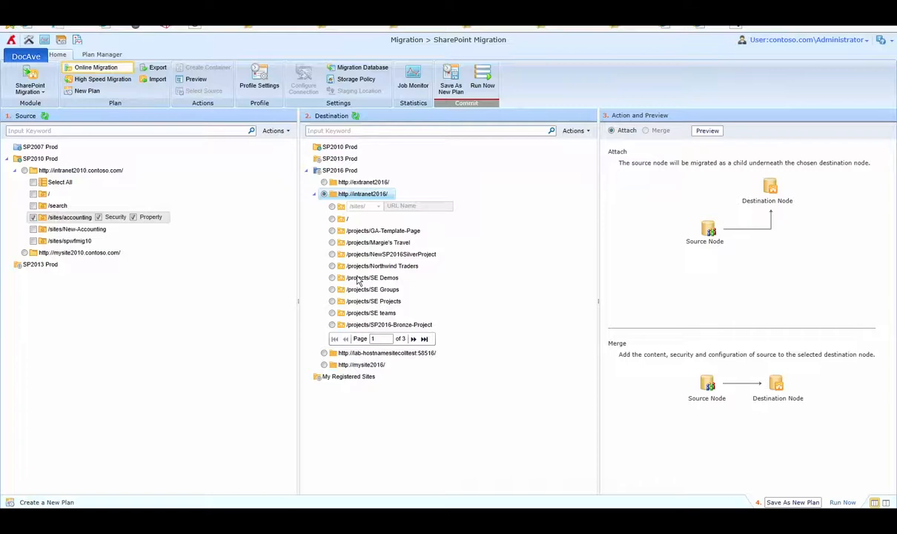
pyautogui.click(413, 338)
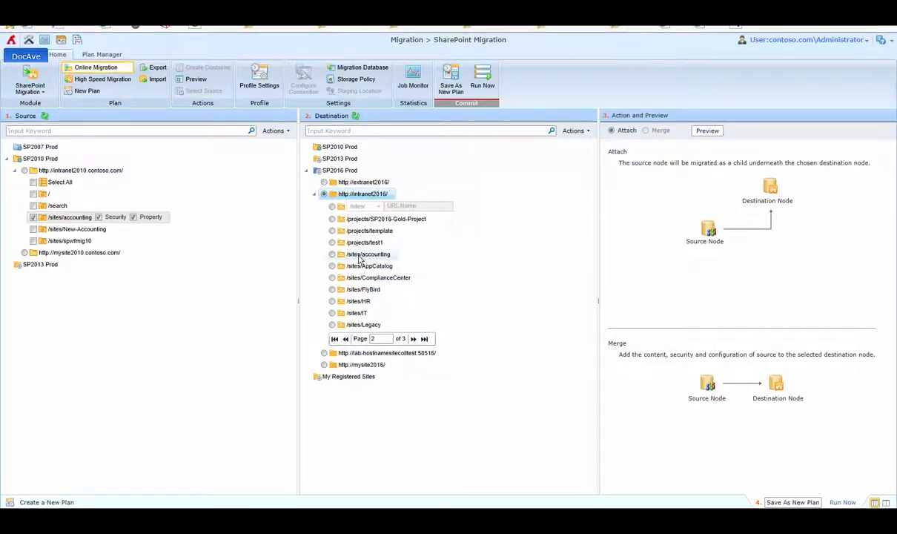
pyautogui.click(332, 253)
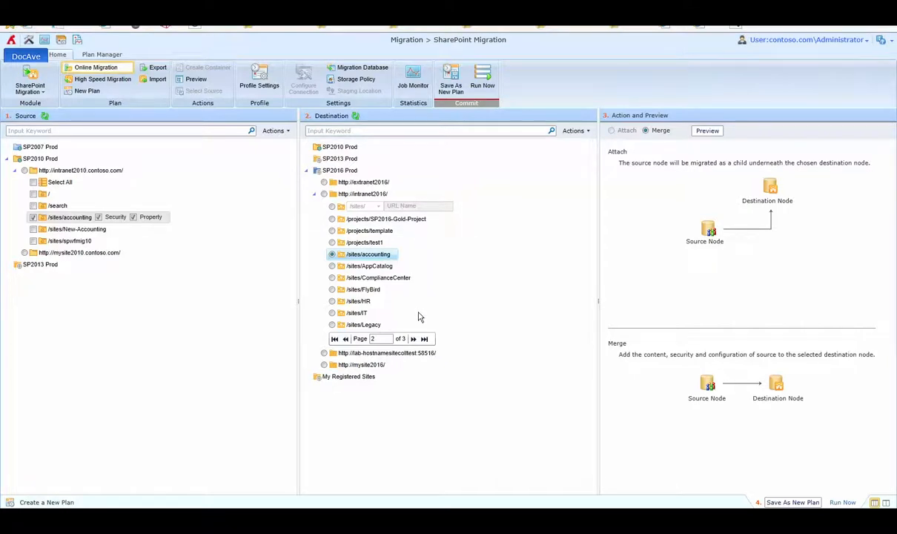
pyautogui.moveTo(380, 243)
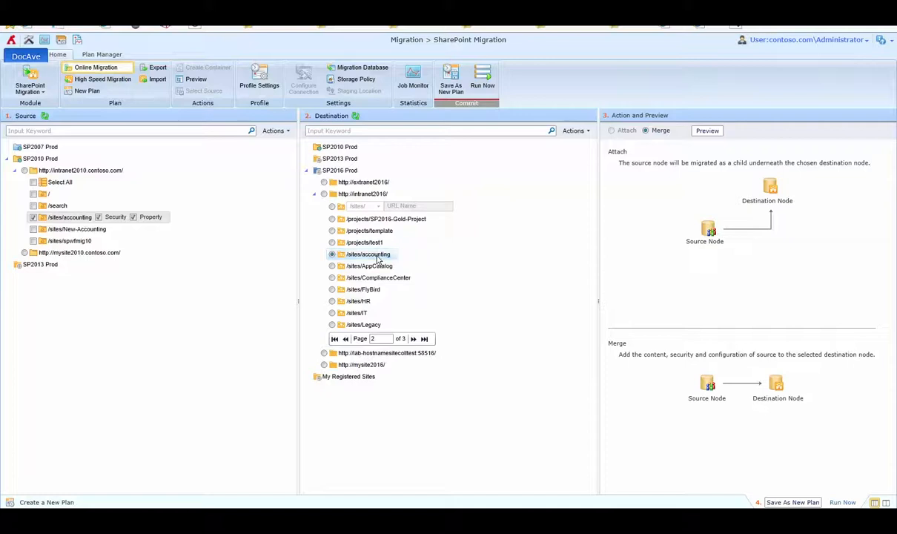
# Step: Reselect /sites/accounting in the Destination tree, keeping Merge as the method
pyautogui.click(322, 254)
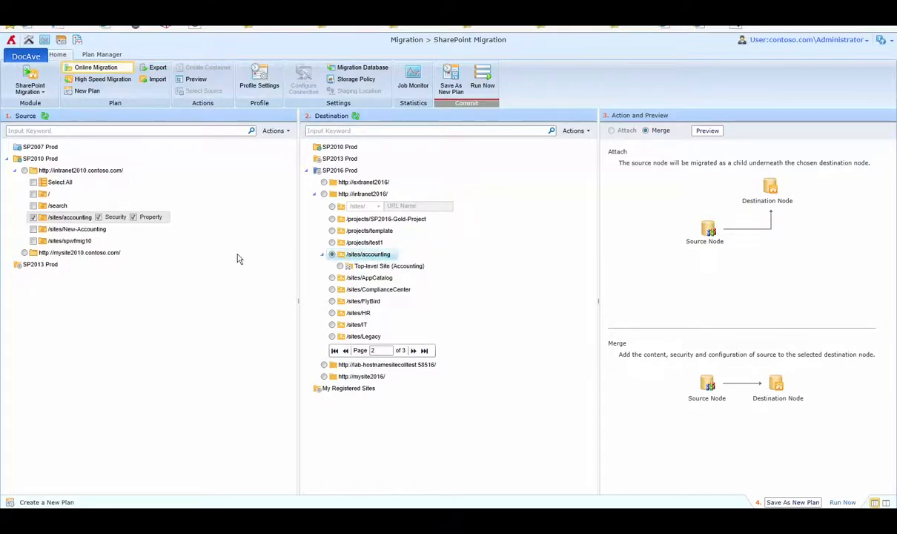
pyautogui.moveTo(189, 240)
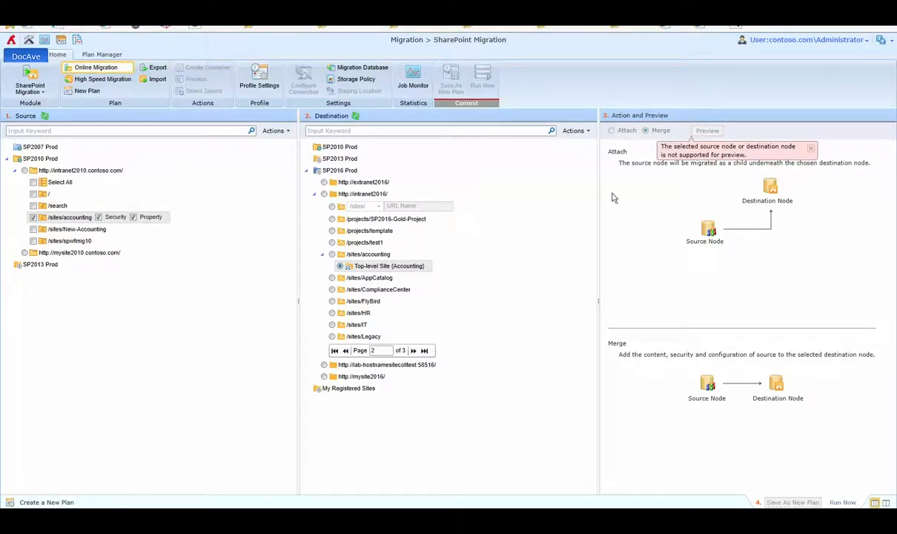
pyautogui.moveTo(431, 285)
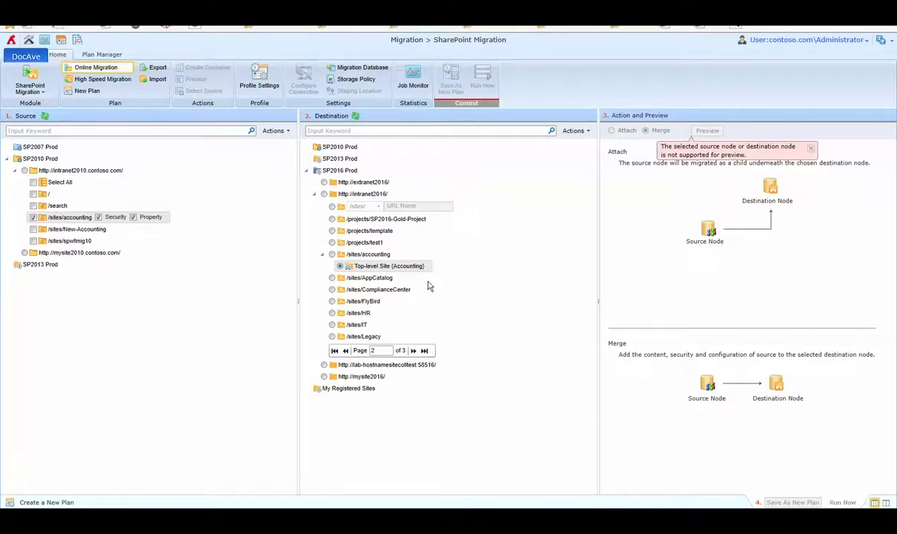
pyautogui.moveTo(185, 245)
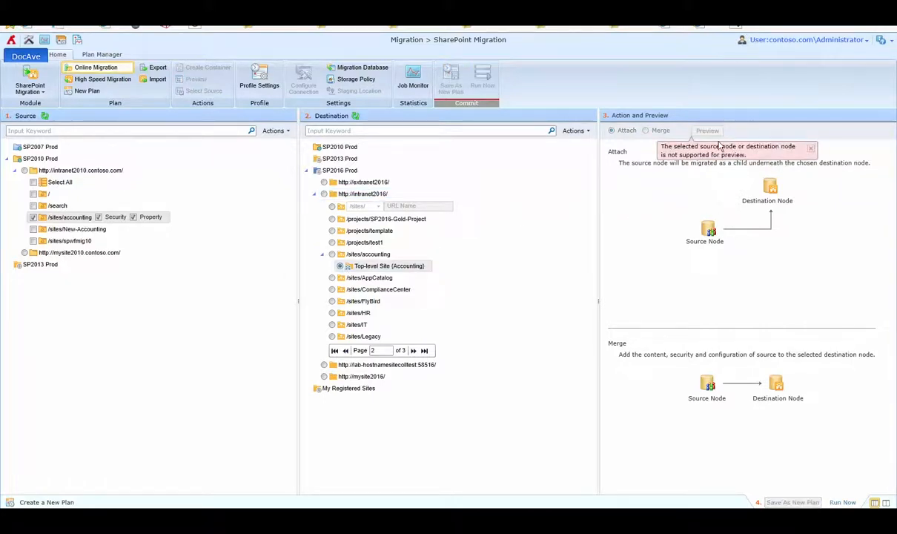
pyautogui.moveTo(592, 213)
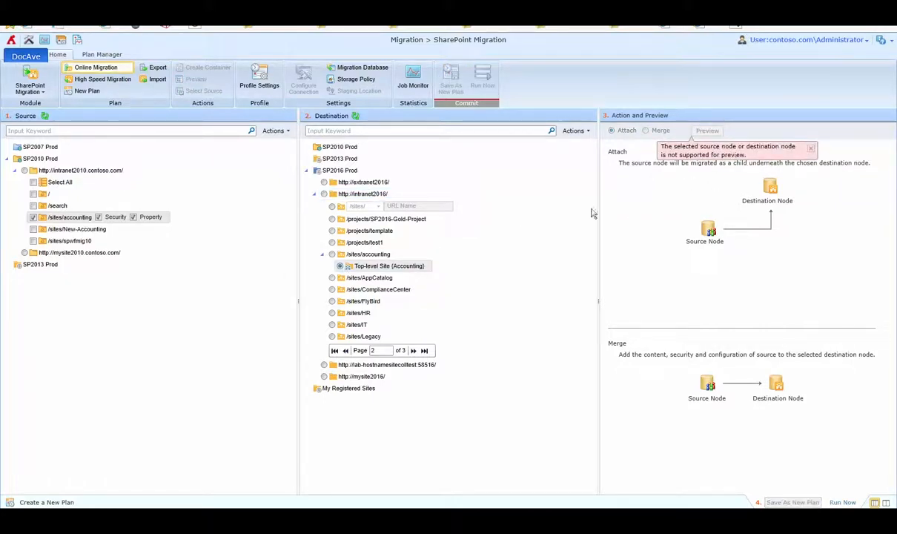
pyautogui.moveTo(722, 467)
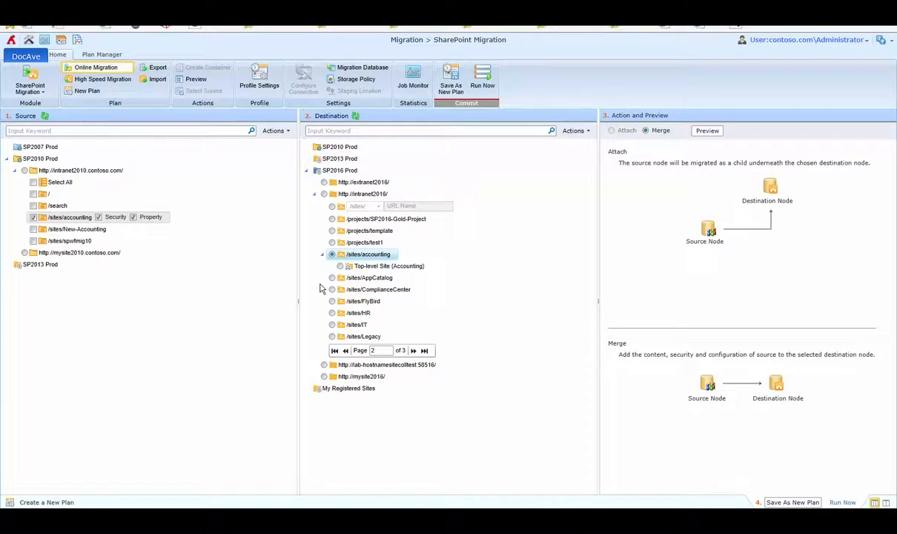
pyautogui.moveTo(296, 263)
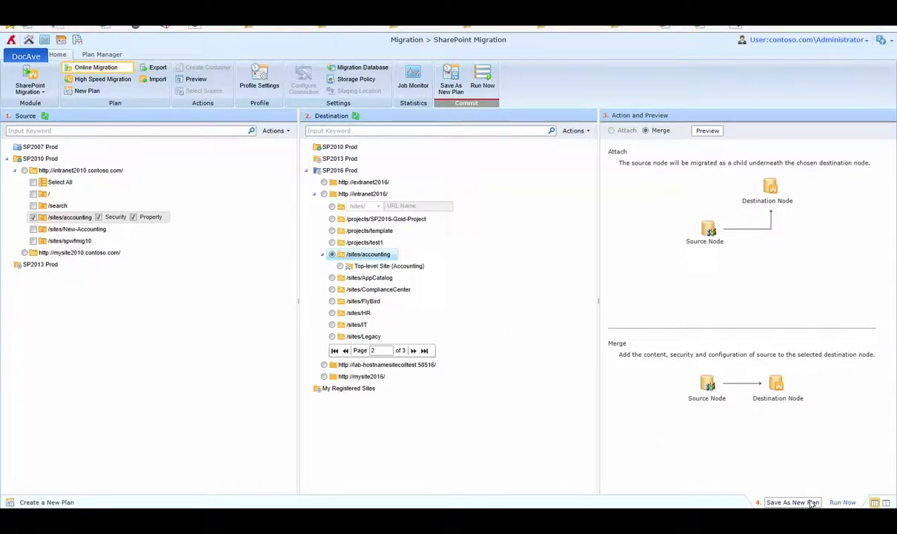
pyautogui.moveTo(800, 502)
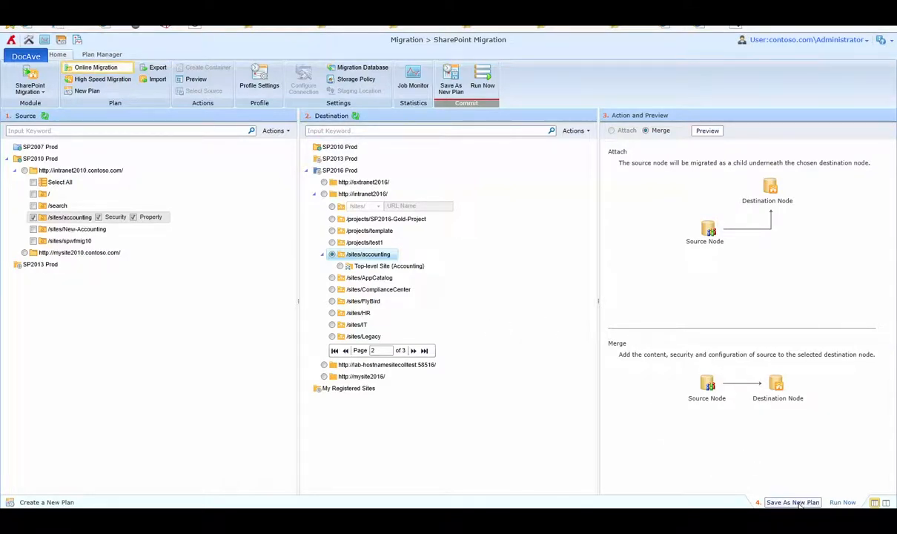
# Step: Open the Save As New Plan form for the configured mapping
pyautogui.click(788, 502)
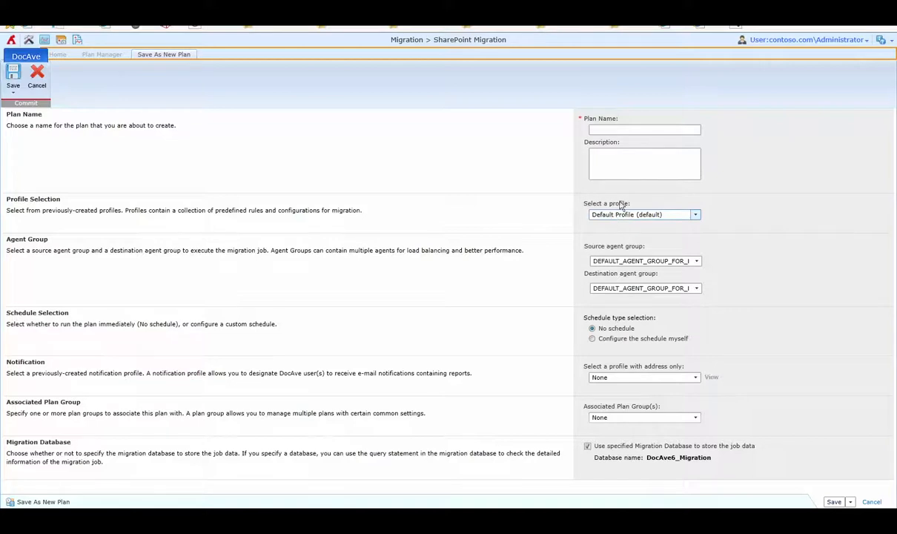
pyautogui.moveTo(630, 216)
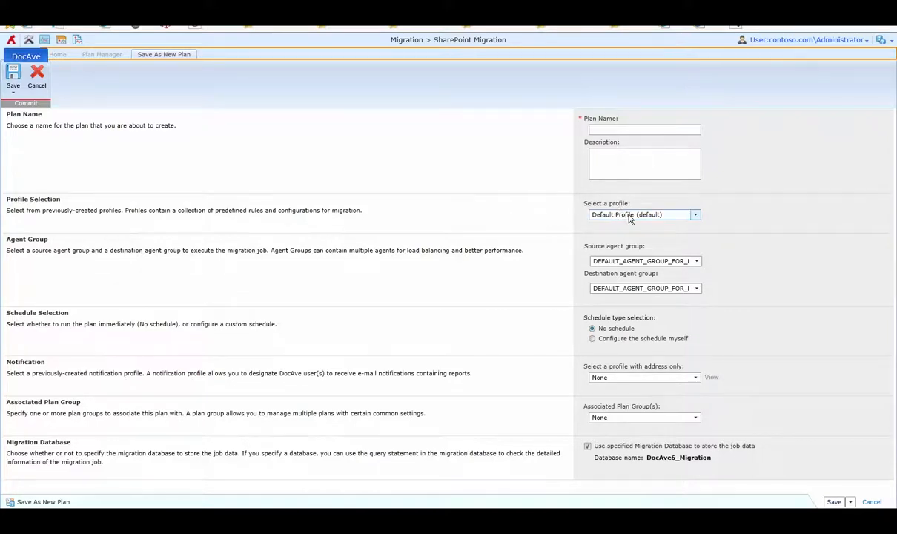
pyautogui.moveTo(601, 323)
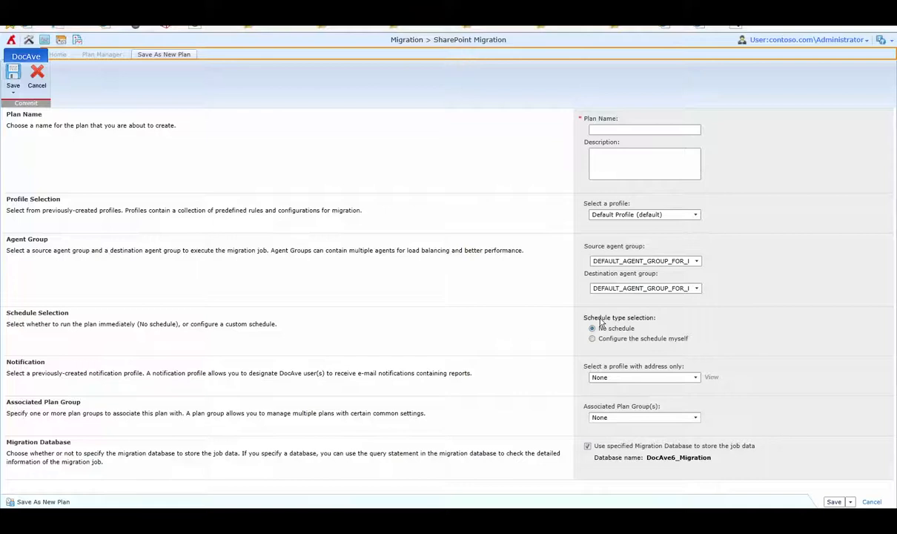
# Step: Name the plan 'My Accounting Migration' and assign the Accounting Migration Profile
pyautogui.click(643, 129)
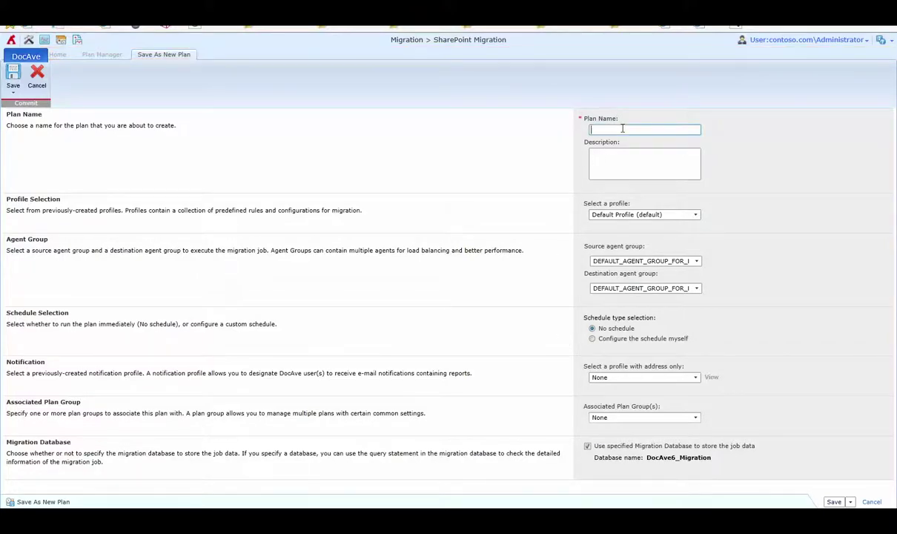
pyautogui.write('My Accounting Migration')
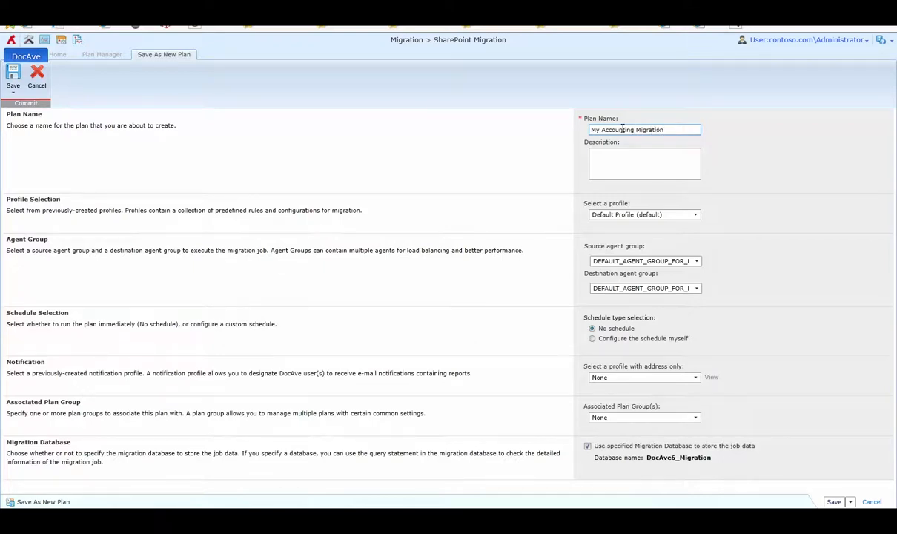
pyautogui.click(694, 214)
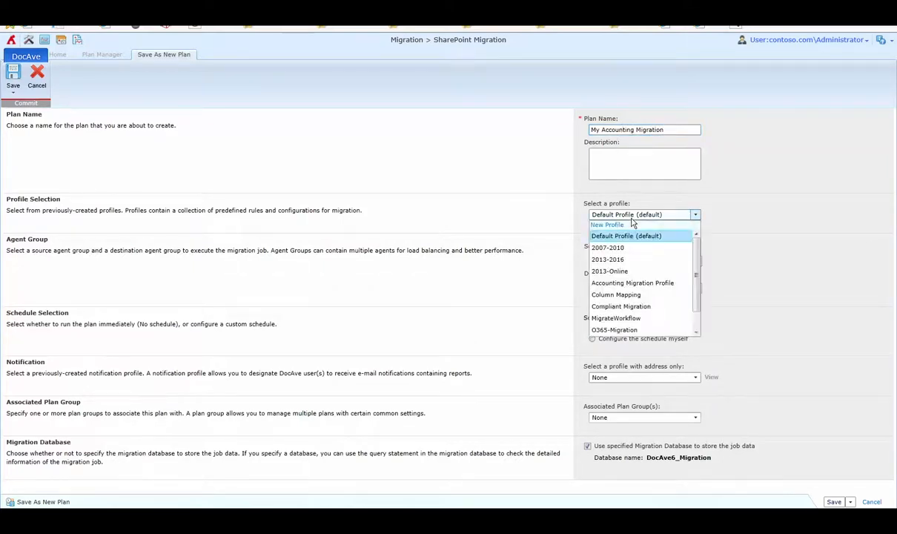
pyautogui.moveTo(632, 283)
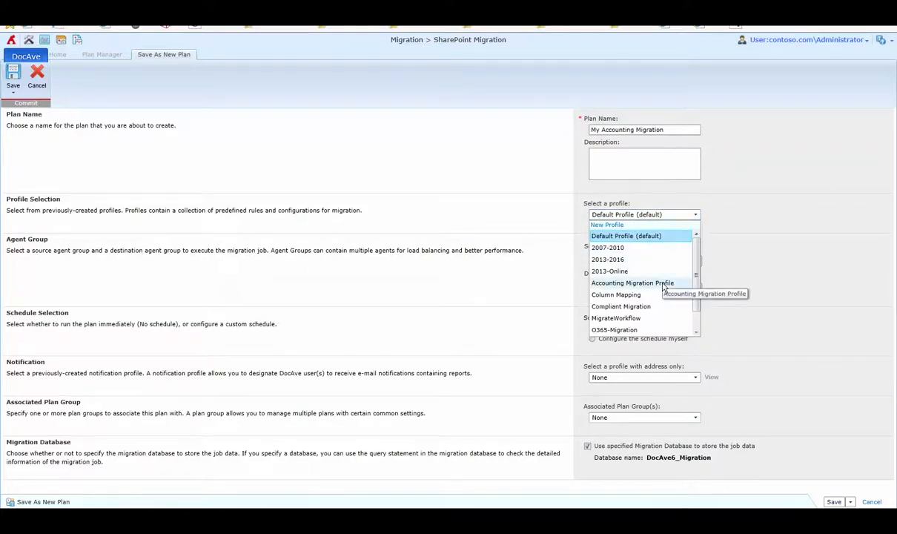
pyautogui.click(633, 282)
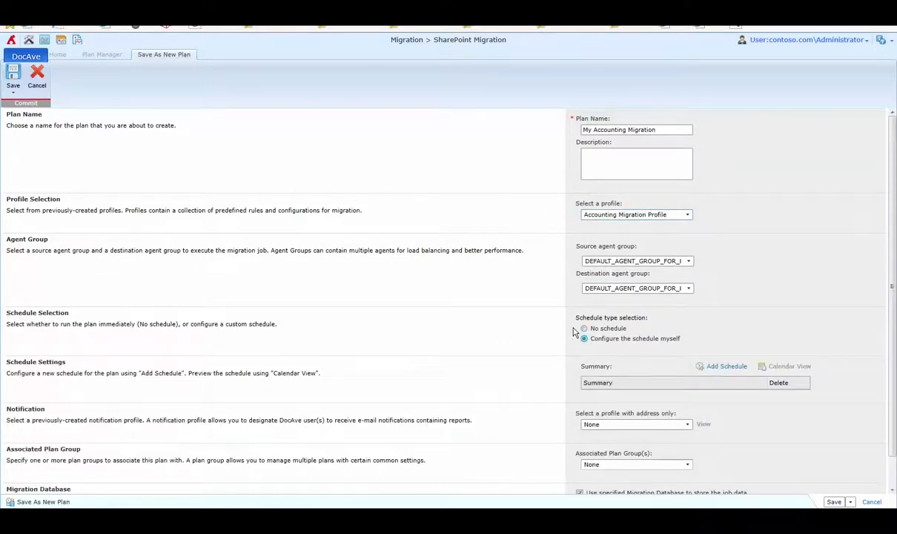
# Step: Set the plan's schedule option to Configure the schedule myself
pyautogui.click(582, 329)
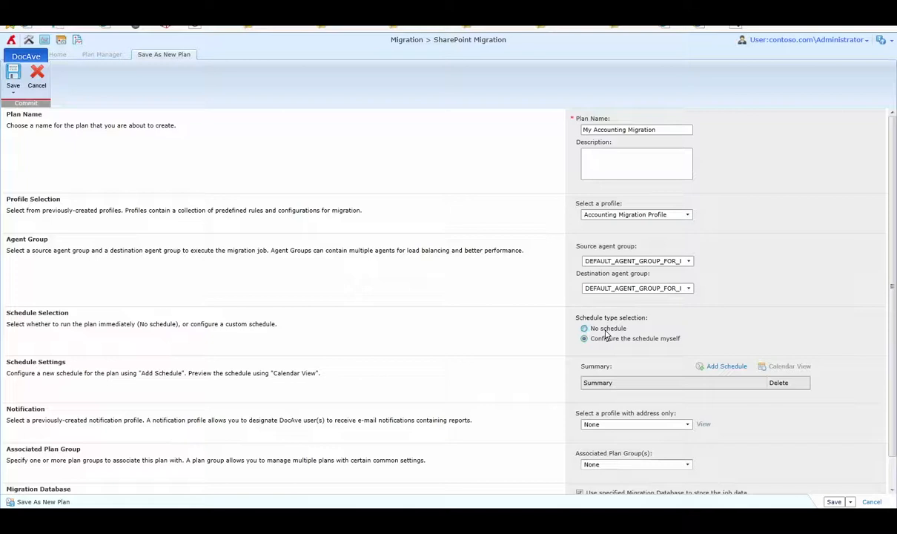
pyautogui.click(583, 328)
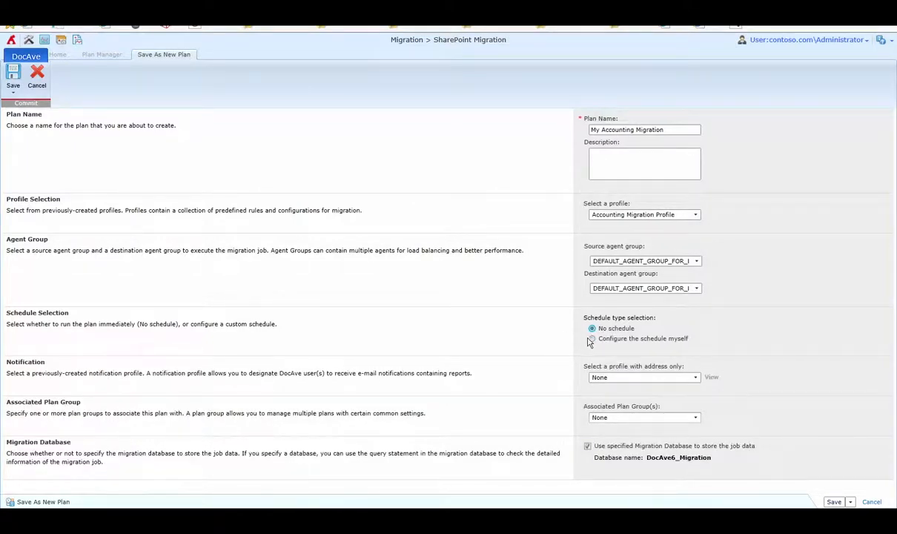
pyautogui.click(591, 339)
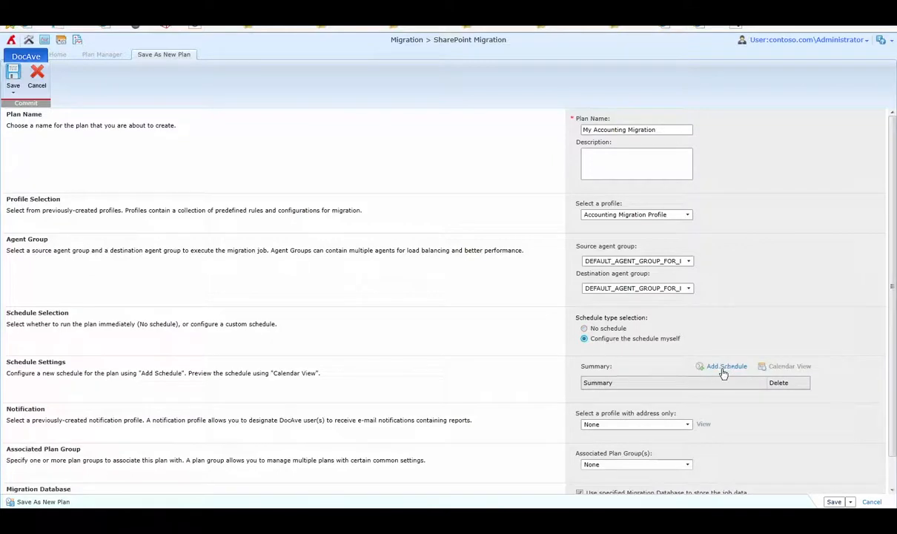
# Step: Add an incremental migration schedule and pick its content-level conflict resolution option
pyautogui.click(727, 366)
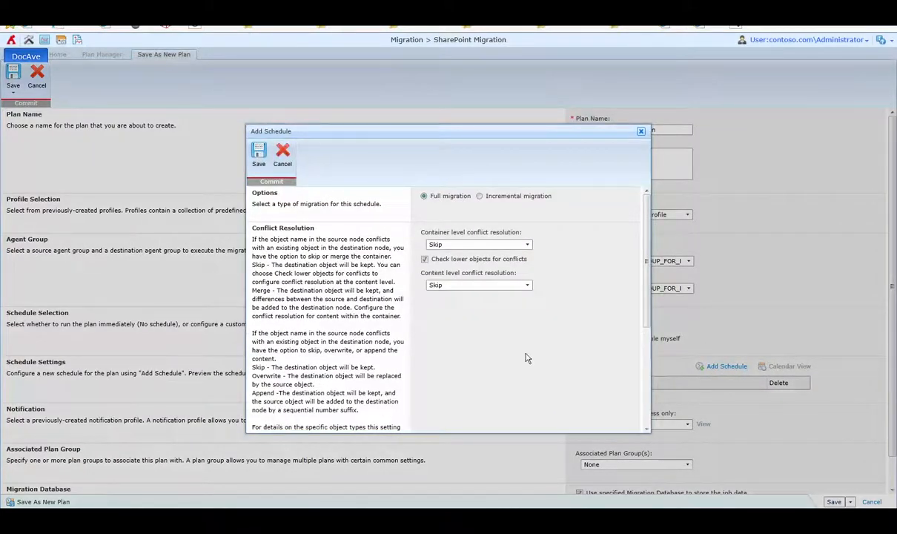
pyautogui.moveTo(479, 245)
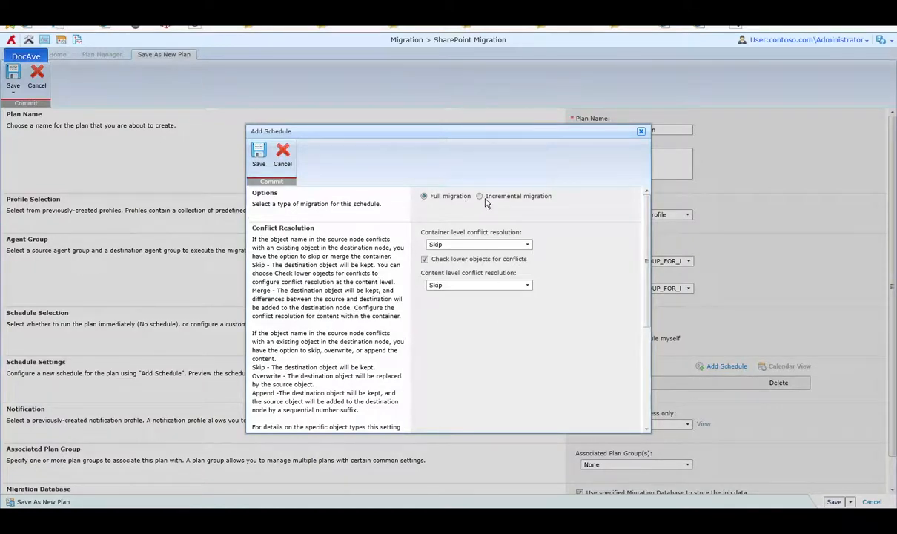
pyautogui.moveTo(480, 203)
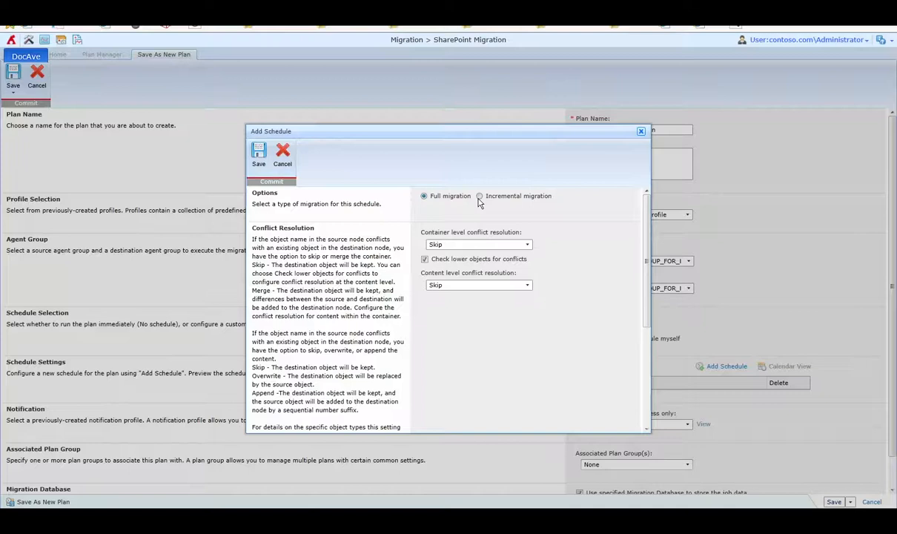
pyautogui.click(479, 196)
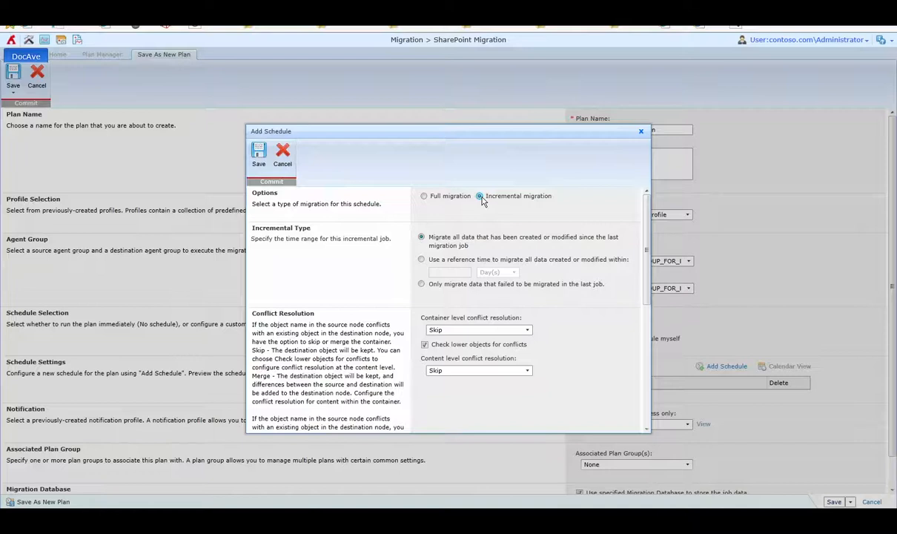
pyautogui.scroll(-3)
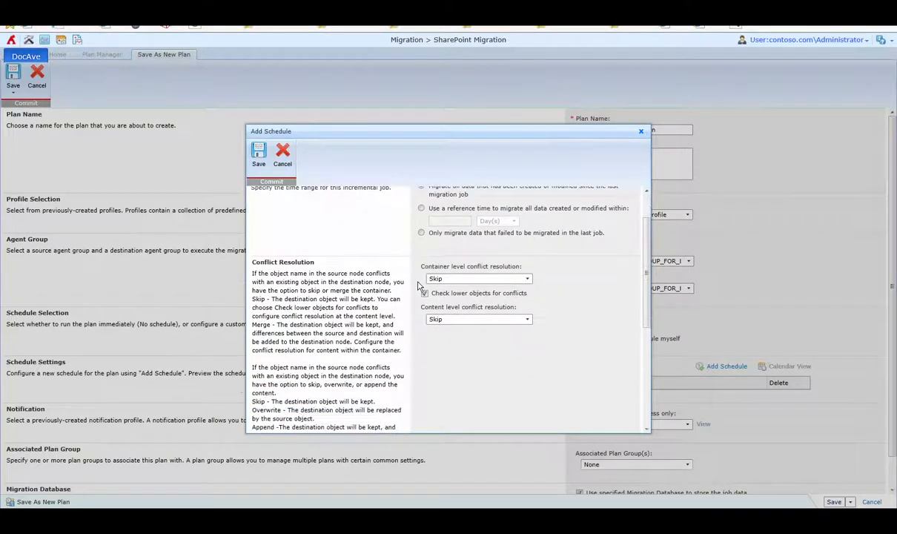
pyautogui.scroll(-3)
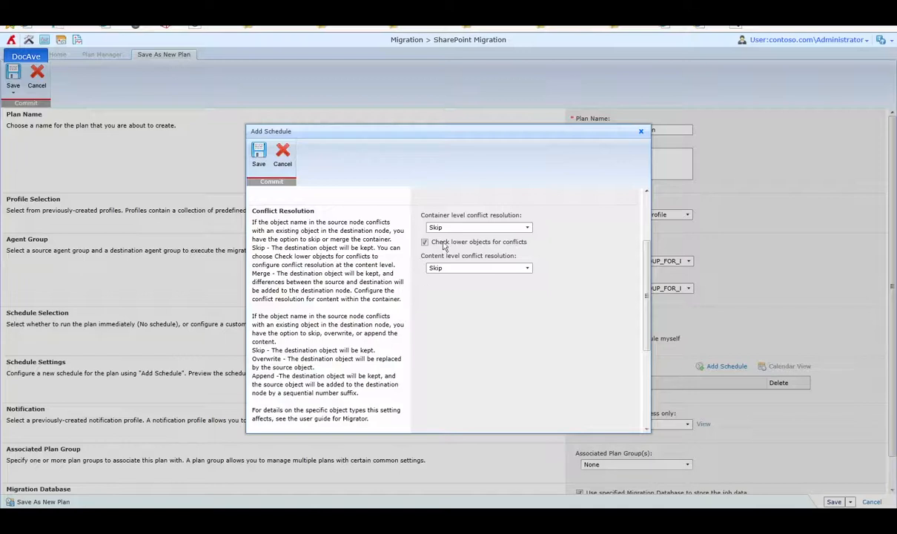
pyautogui.moveTo(463, 232)
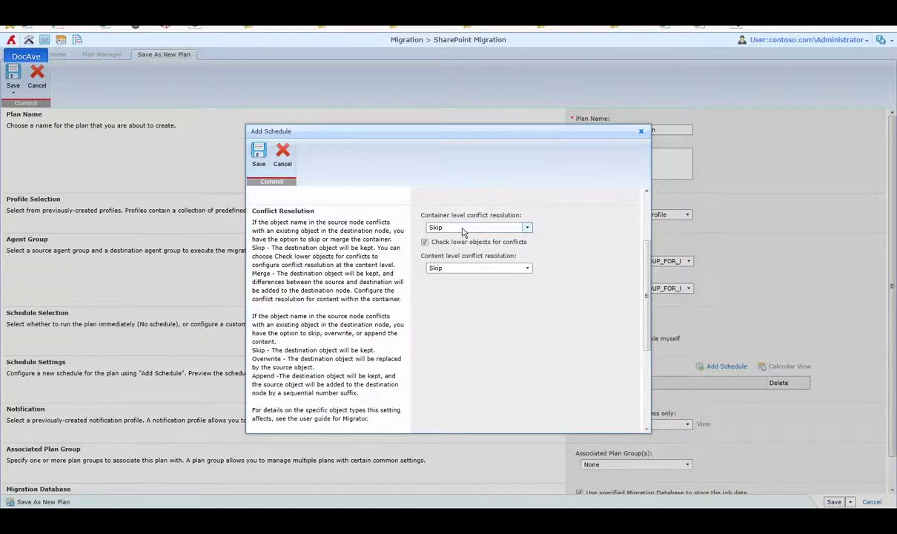
pyautogui.click(526, 228)
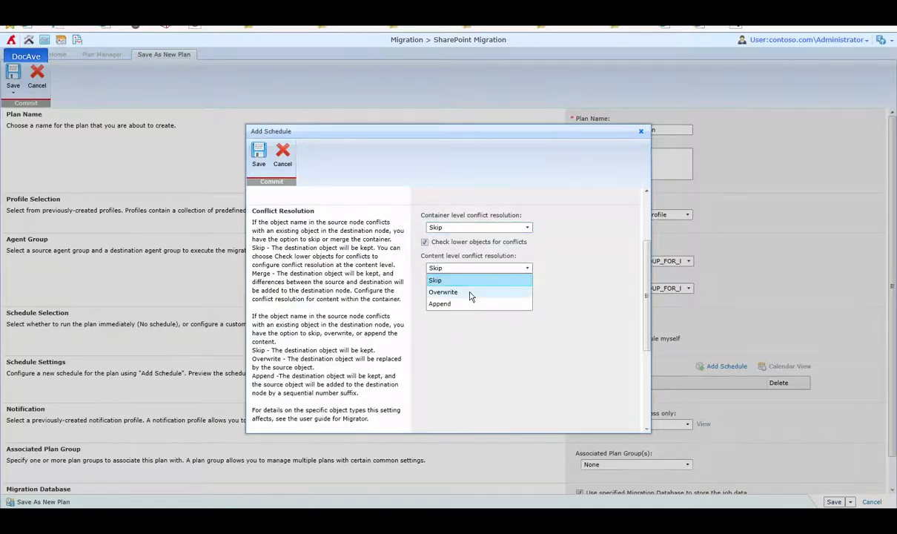
pyautogui.click(443, 291)
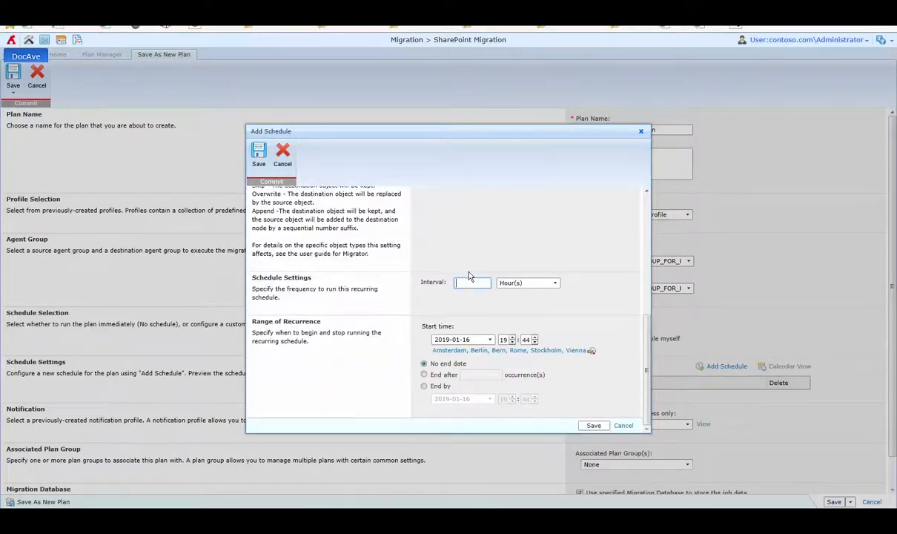
# Step: Recur every 2 days from 2019-01-17 at 19:44, ending by 2019-01-30
pyautogui.write('2')
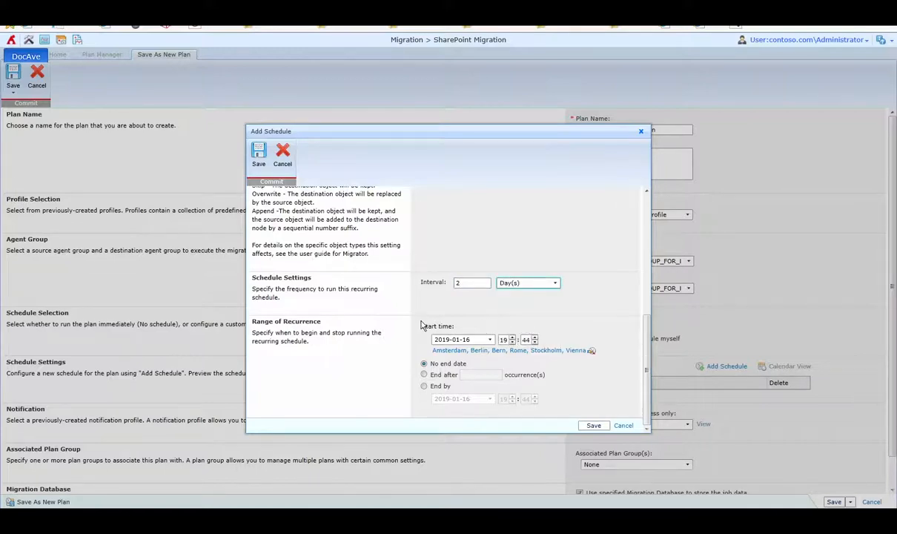
pyautogui.click(489, 339)
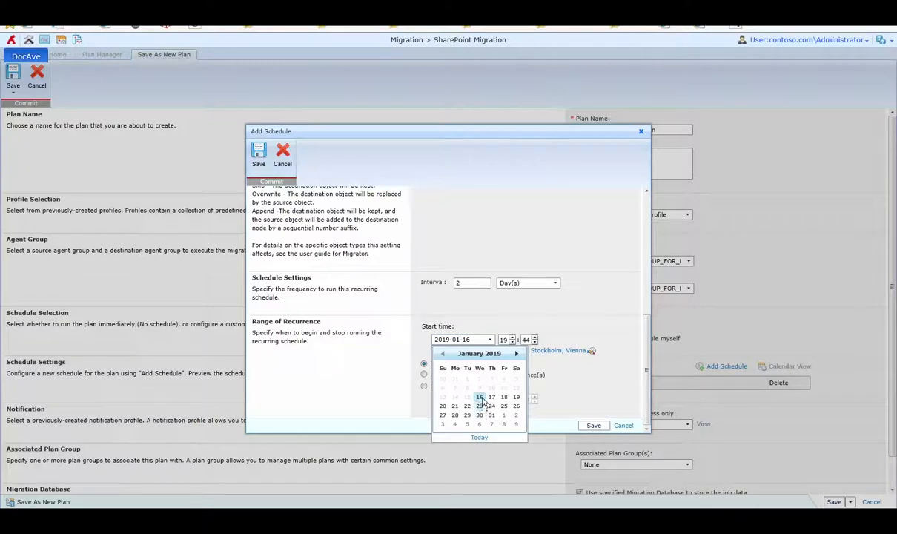
pyautogui.click(491, 397)
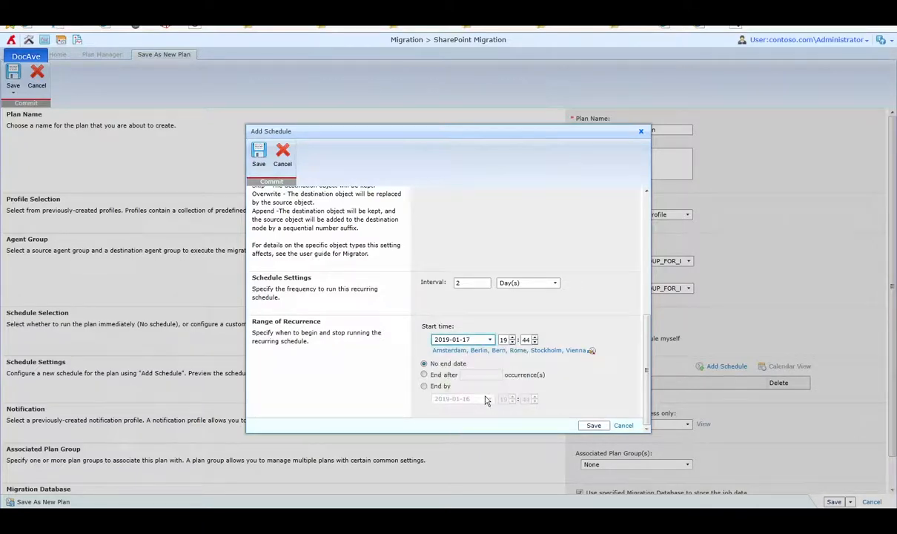
pyautogui.click(424, 386)
pyautogui.write('30')
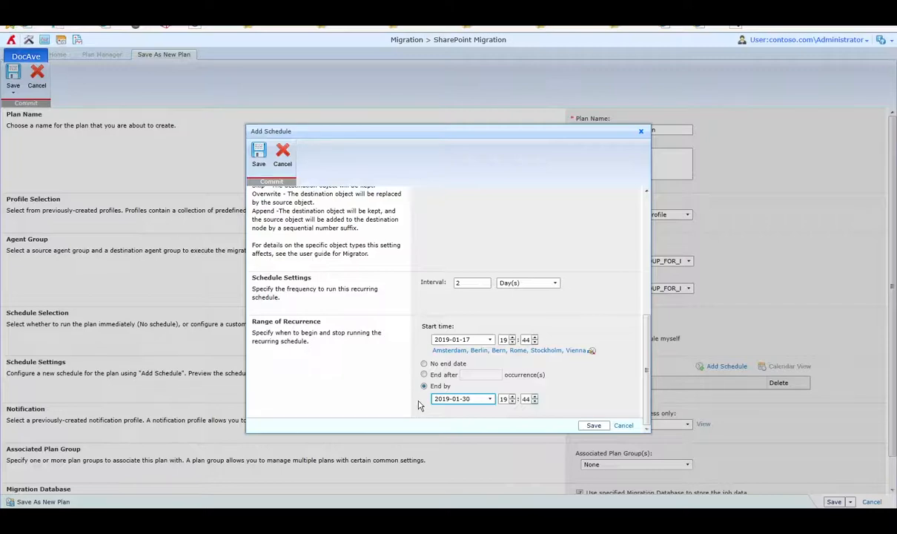
pyautogui.moveTo(602, 412)
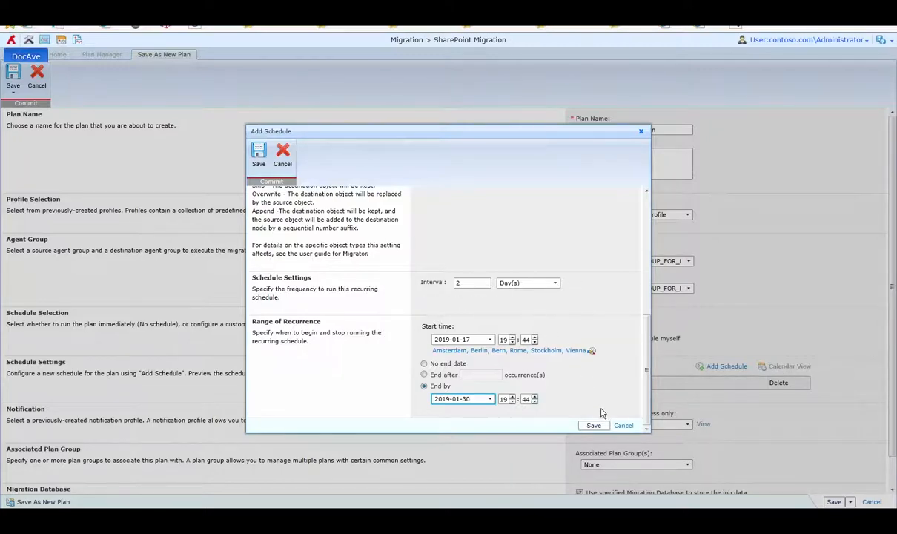
# Step: Save the every-2-days incremental schedule and scroll down to review the remaining plan settings
pyautogui.click(594, 425)
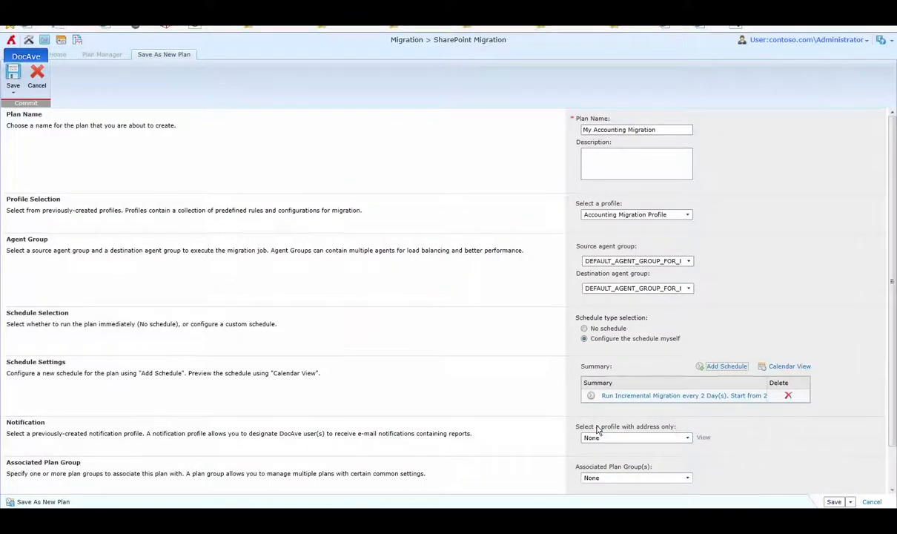
pyautogui.moveTo(534, 373)
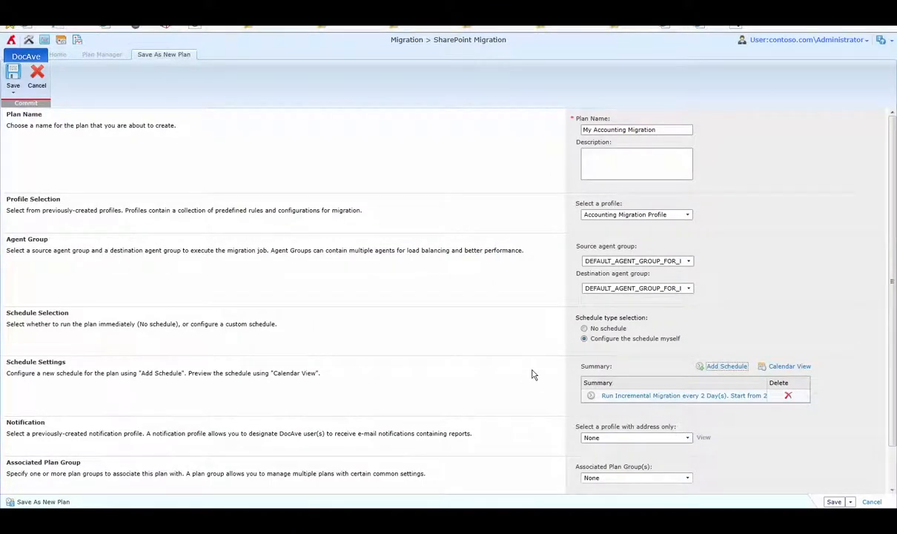
pyautogui.moveTo(566, 239)
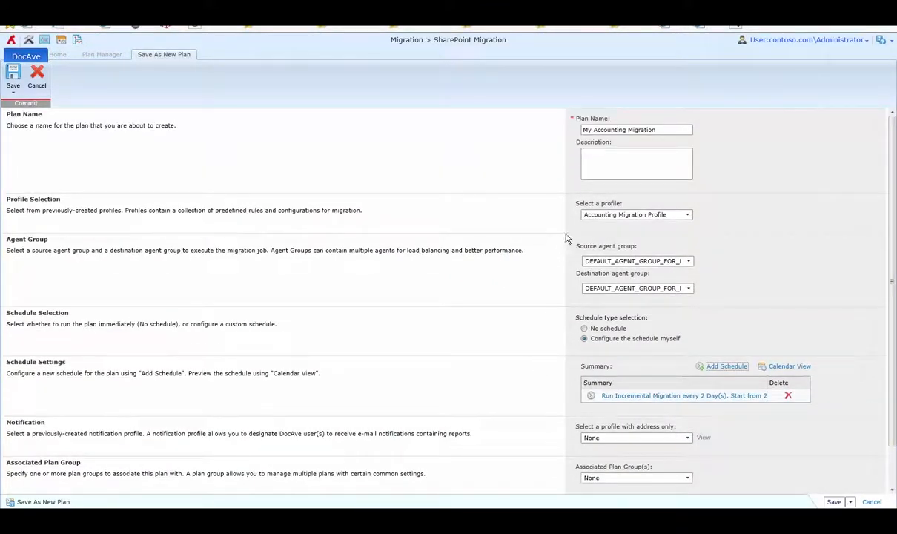
pyautogui.scroll(-3)
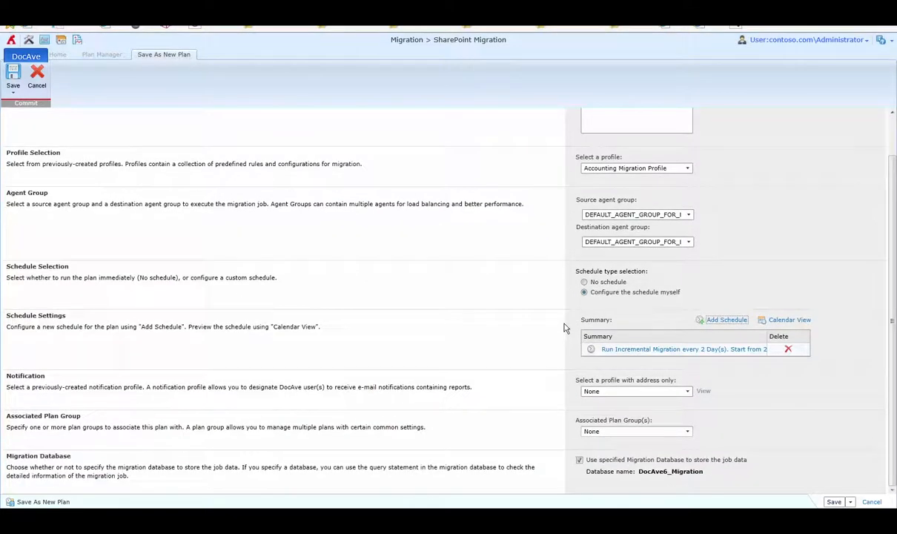
pyautogui.moveTo(540, 362)
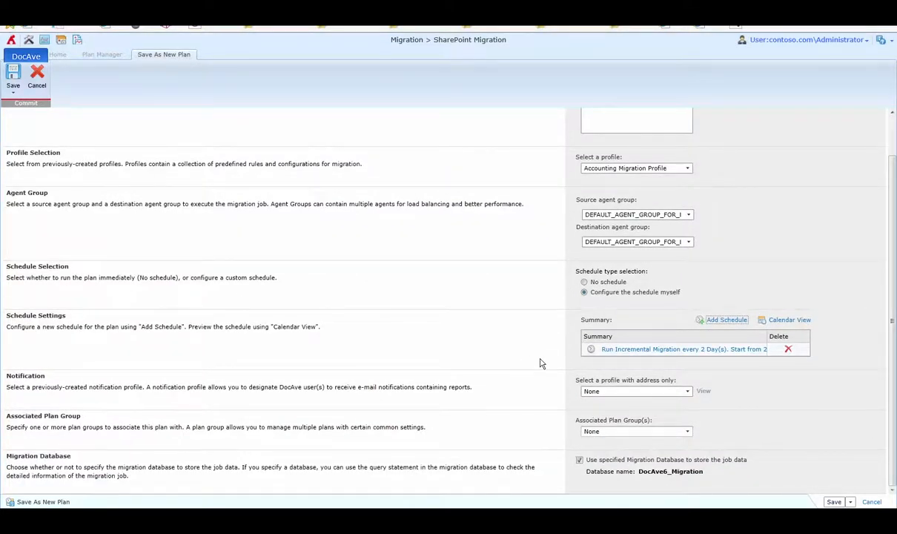
pyautogui.moveTo(561, 434)
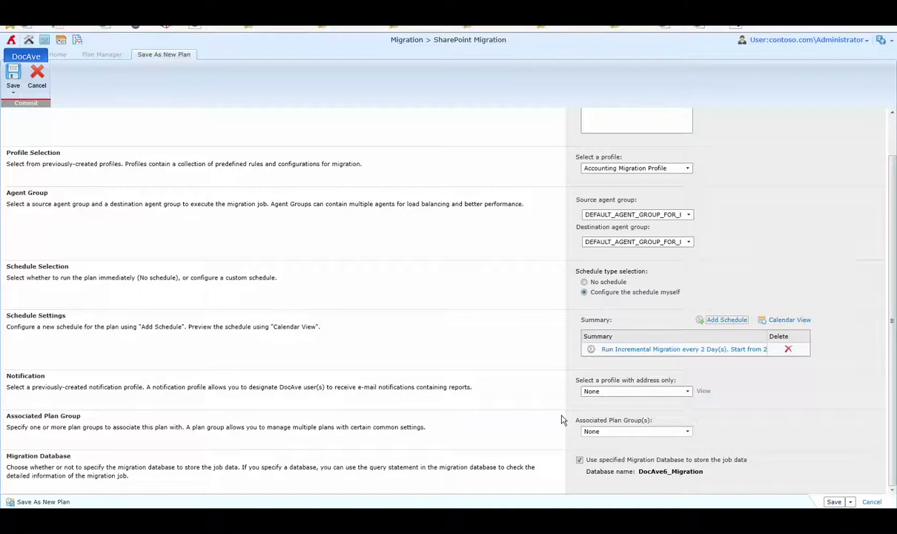
pyautogui.moveTo(553, 471)
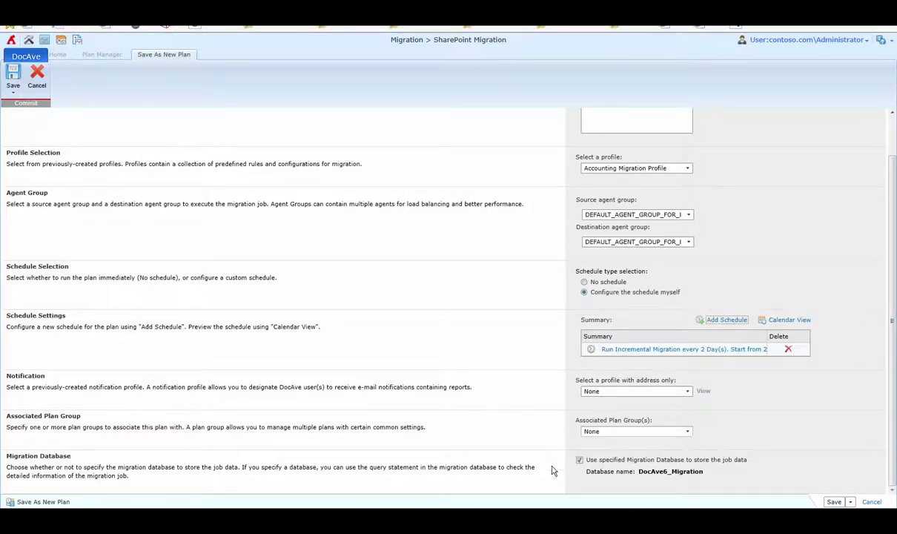
pyautogui.moveTo(609, 485)
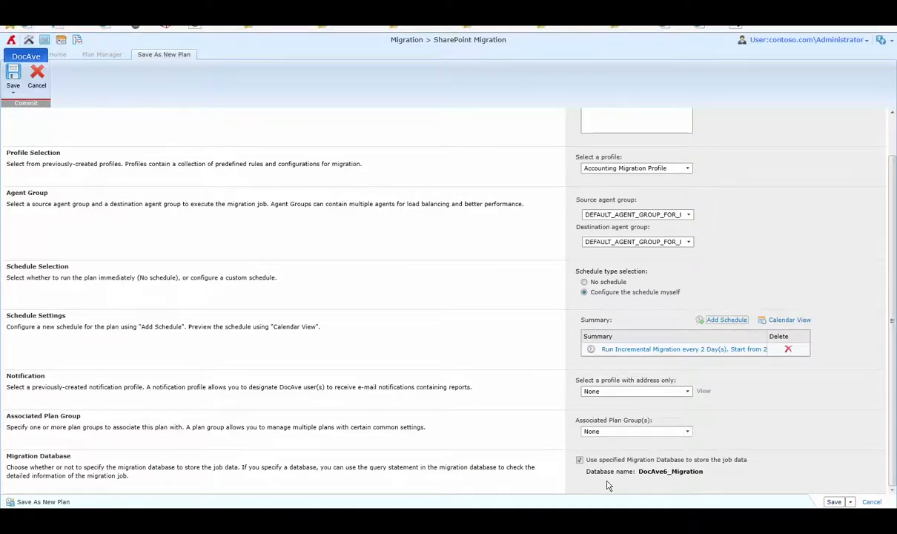
pyautogui.moveTo(787, 454)
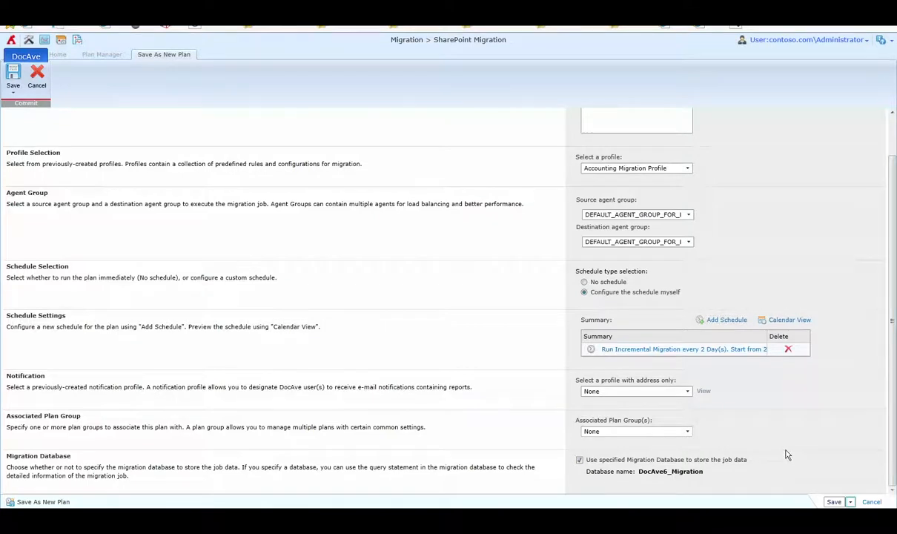
# Step: Save the 'My Accounting Migration' plan via the Save dropdown without running it
pyautogui.click(850, 503)
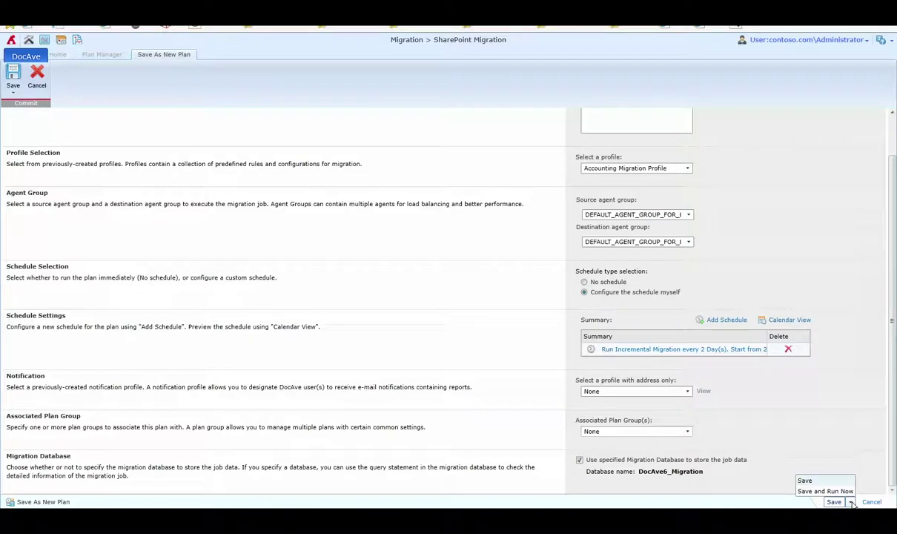
pyautogui.moveTo(828, 495)
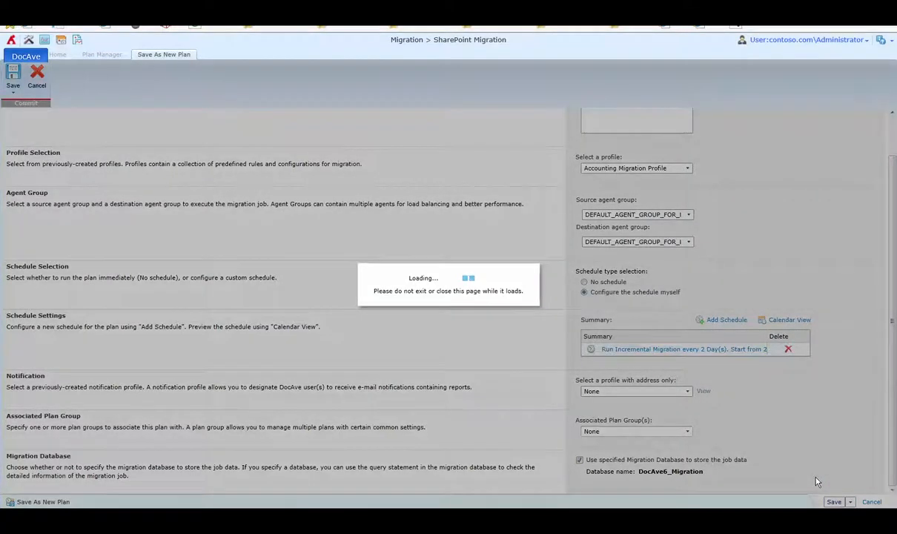
pyautogui.click(831, 502)
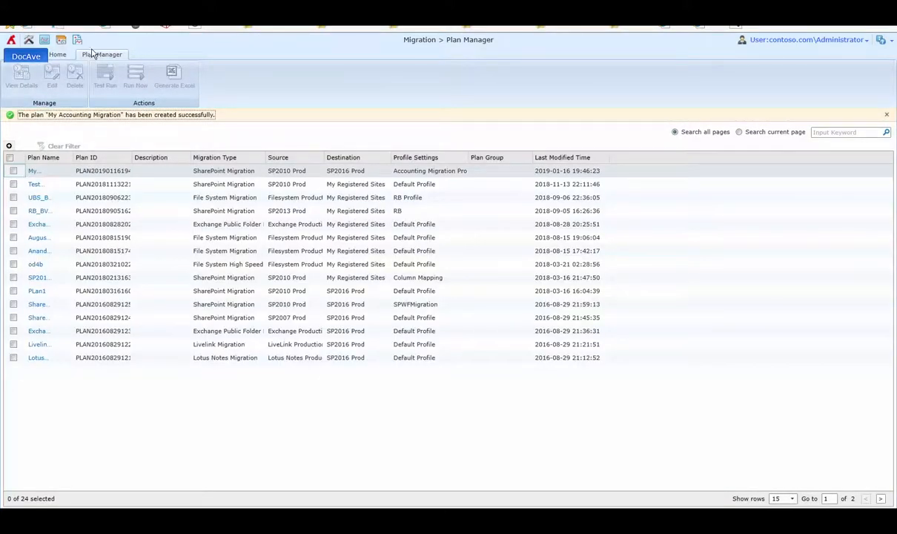
pyautogui.moveTo(81, 178)
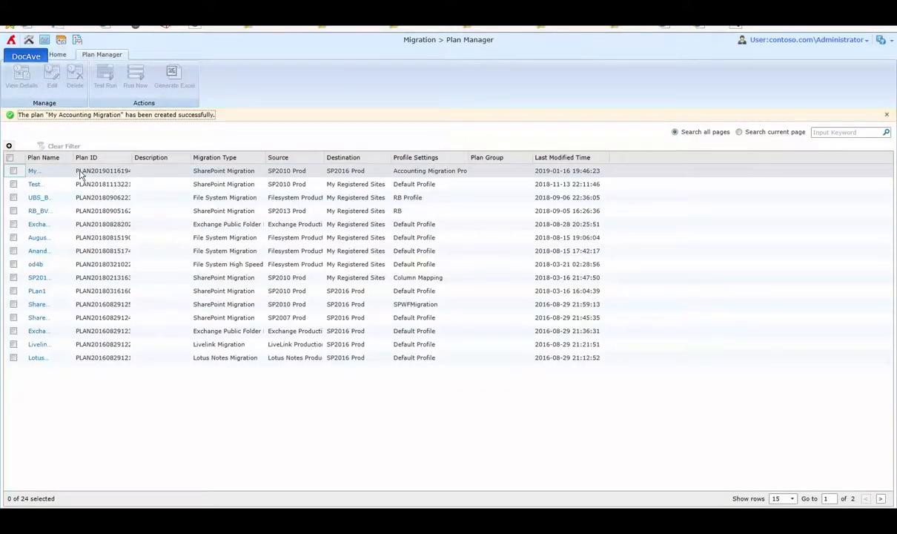
pyautogui.moveTo(462, 177)
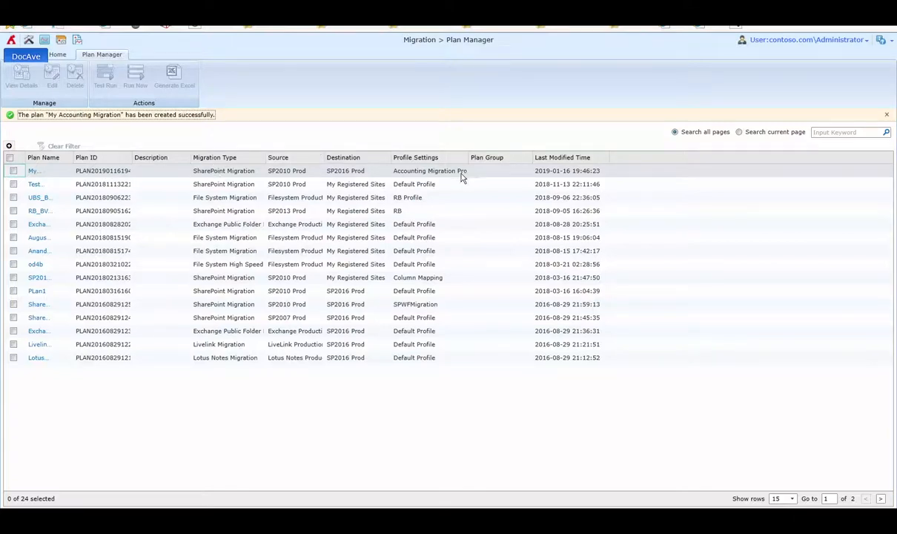
pyautogui.moveTo(444, 401)
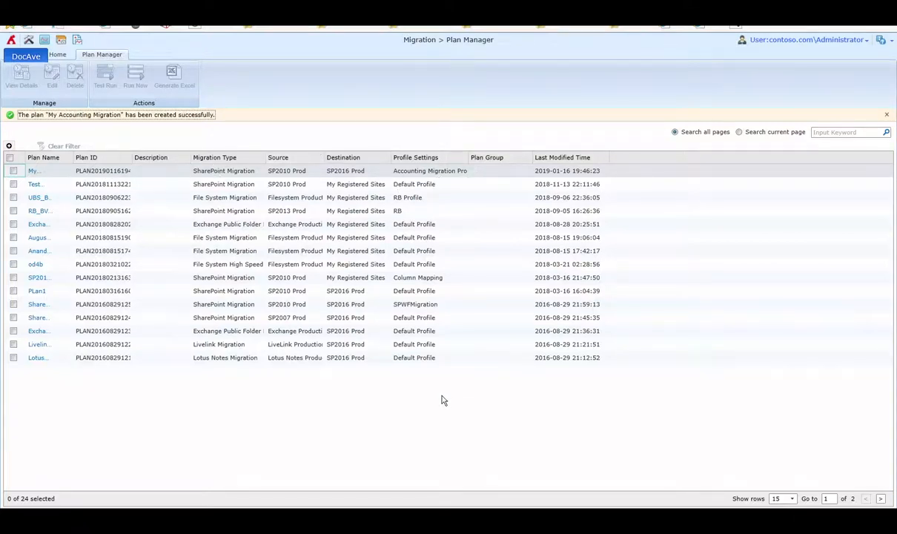